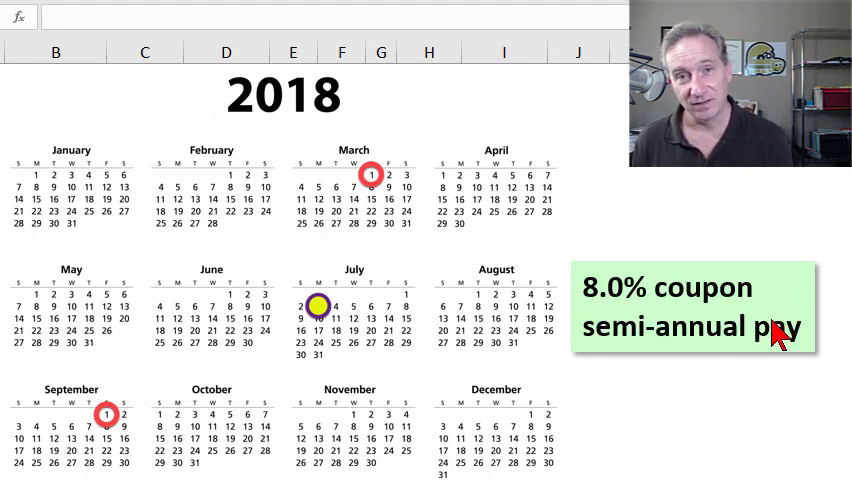
pyautogui.moveTo(716, 344)
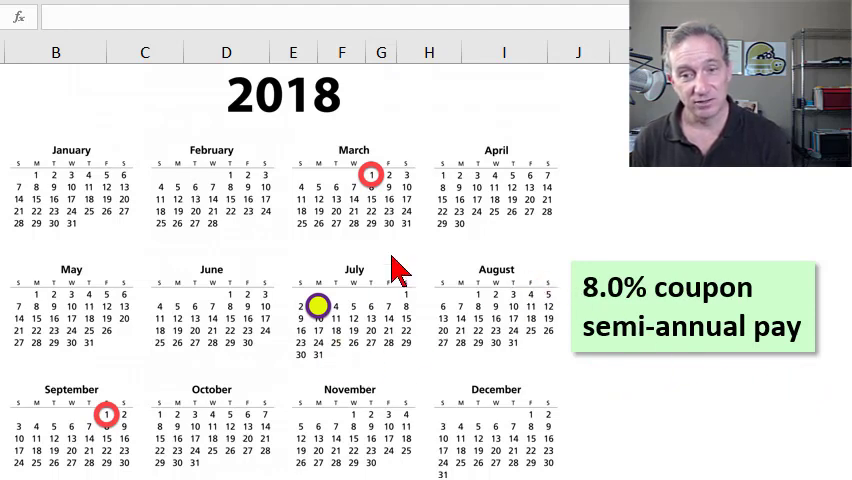
pyautogui.moveTo(398, 224)
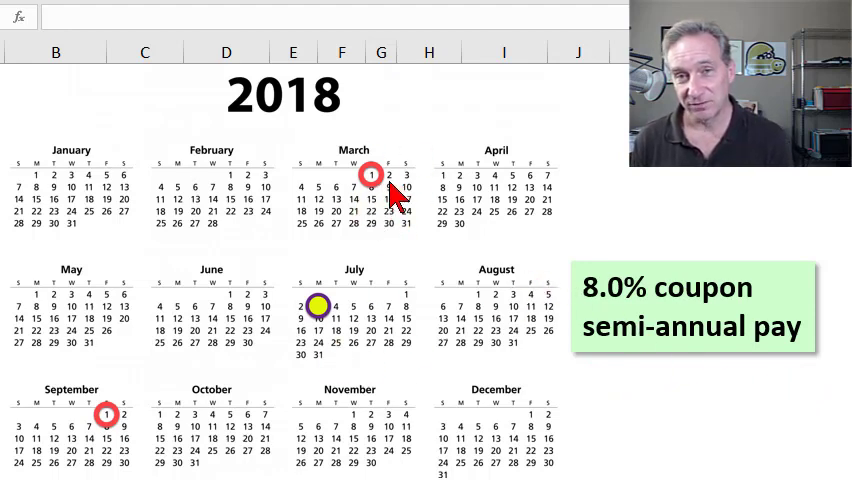
pyautogui.moveTo(96, 420)
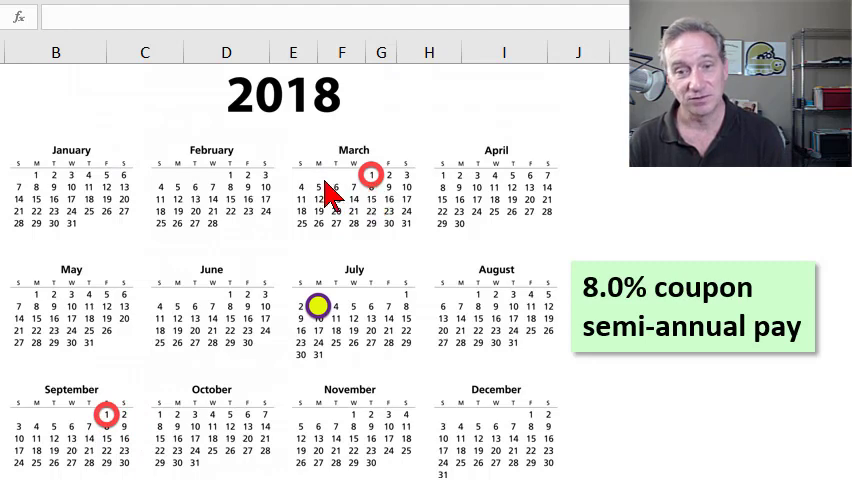
pyautogui.moveTo(406, 192)
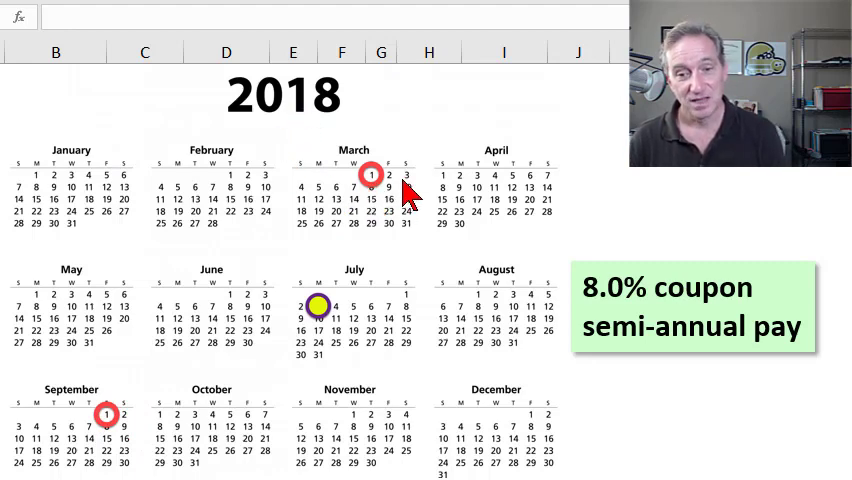
pyautogui.moveTo(344, 348)
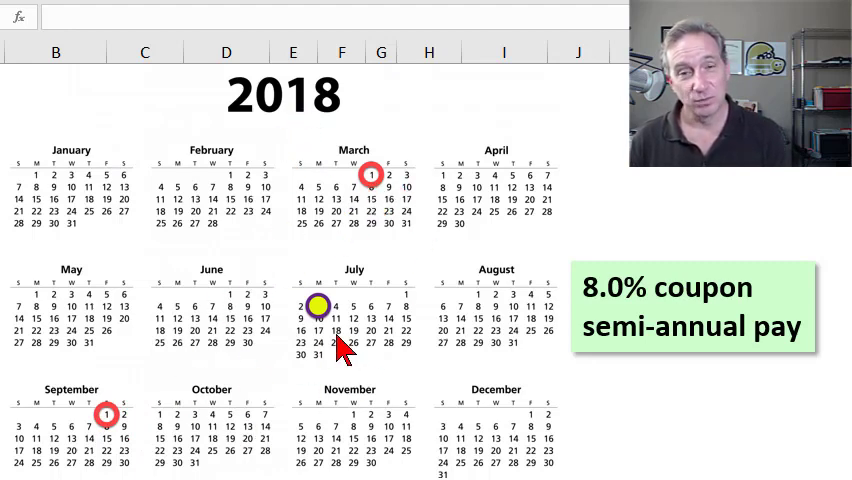
pyautogui.moveTo(252, 324)
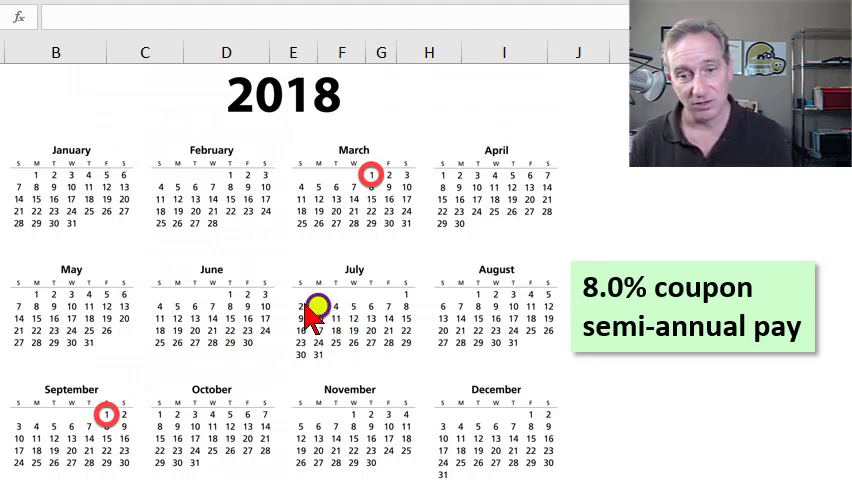
pyautogui.moveTo(344, 312)
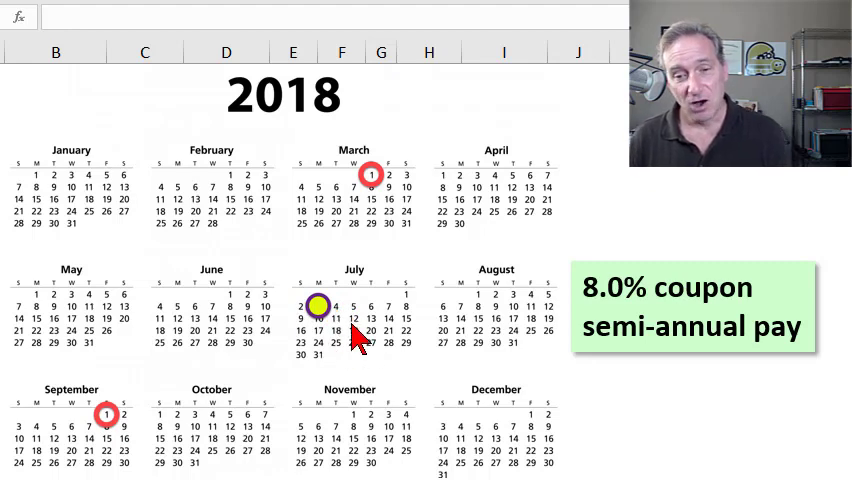
pyautogui.moveTo(404, 196)
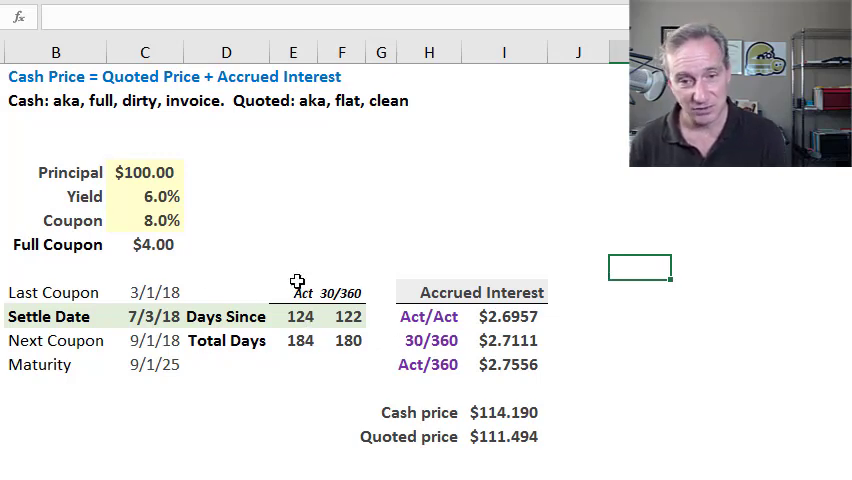
pyautogui.moveTo(200, 204)
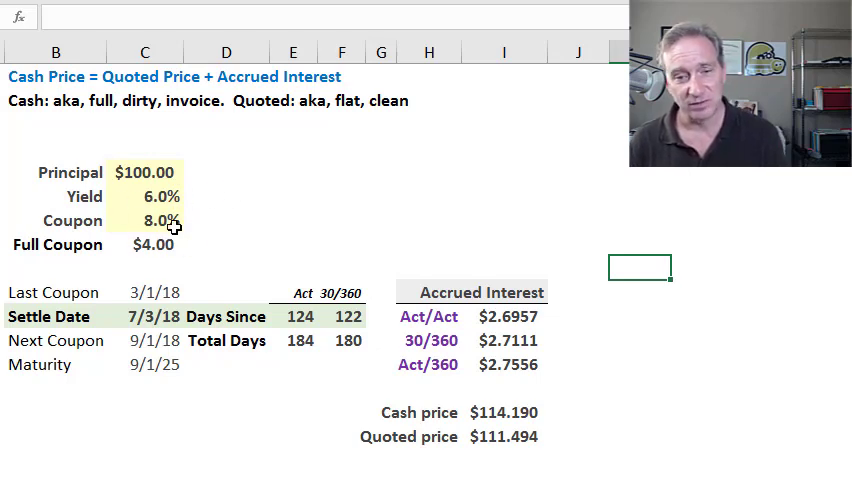
pyautogui.moveTo(204, 240)
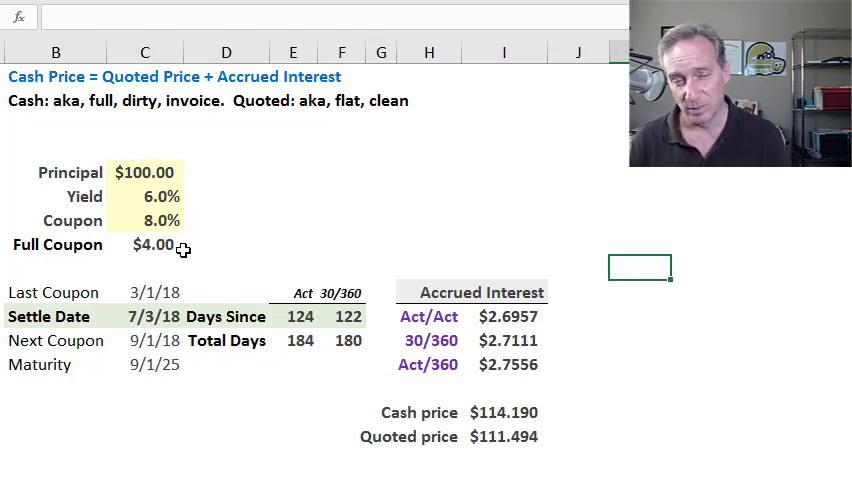
pyautogui.moveTo(274, 244)
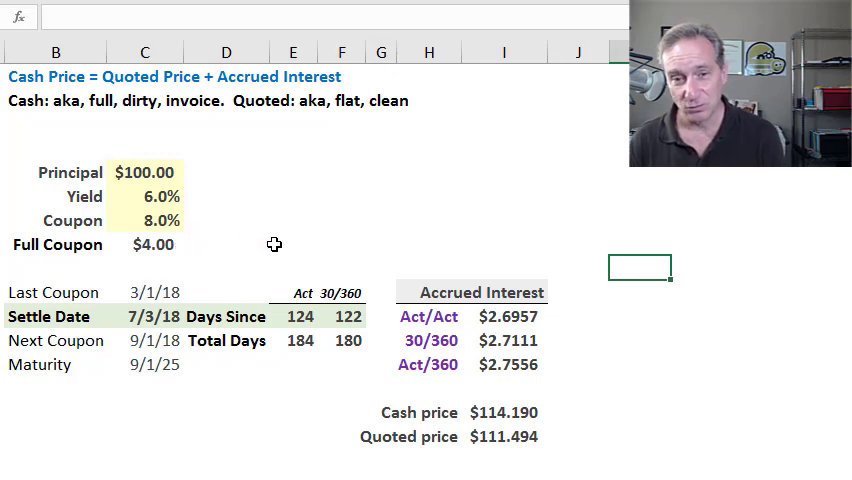
pyautogui.moveTo(184, 222)
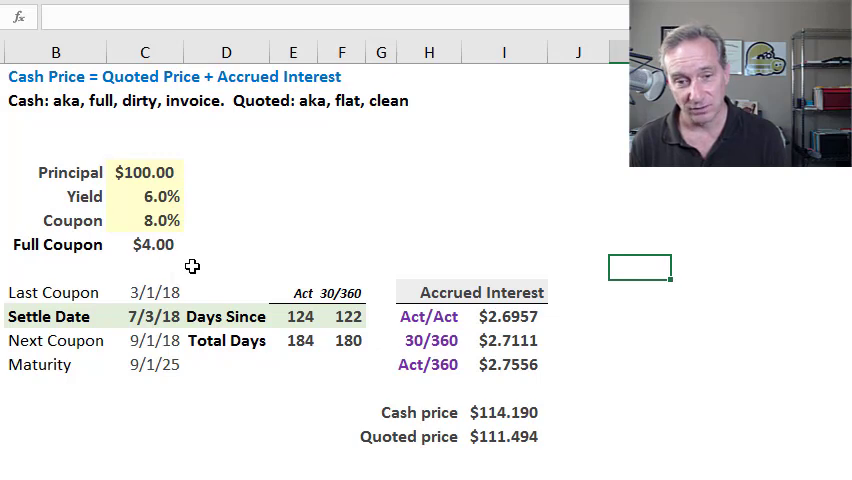
# Step: Review the Last Coupon, Next Coupon and Settle Date values and the actual days-since formula
pyautogui.click(152, 292)
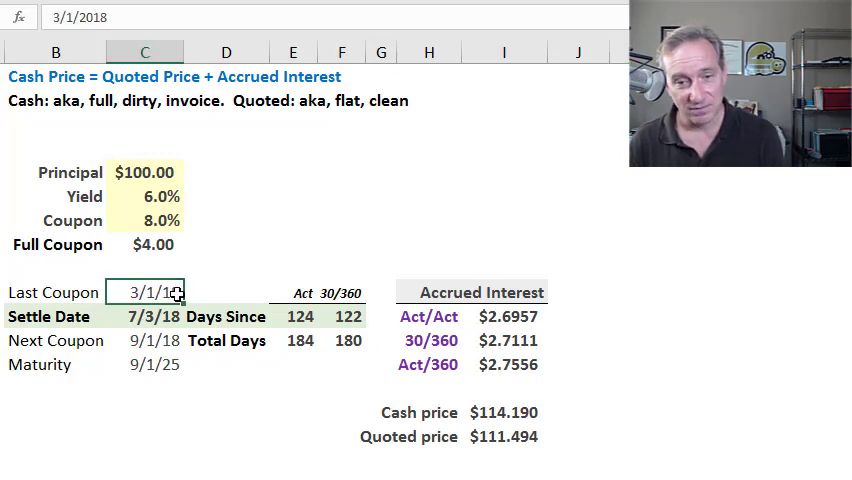
pyautogui.moveTo(180, 296)
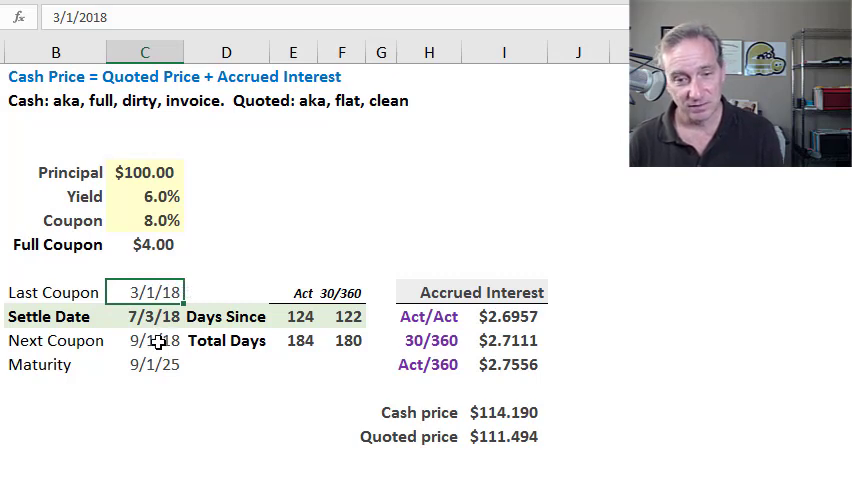
pyautogui.click(152, 340)
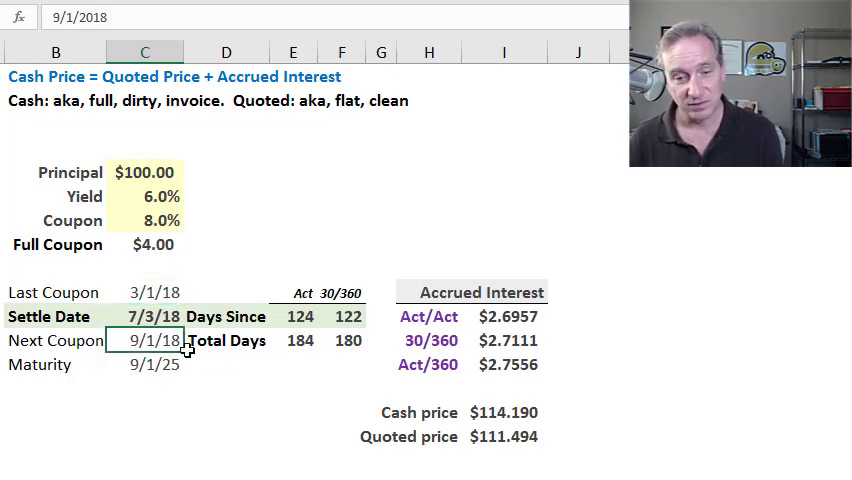
pyautogui.click(226, 364)
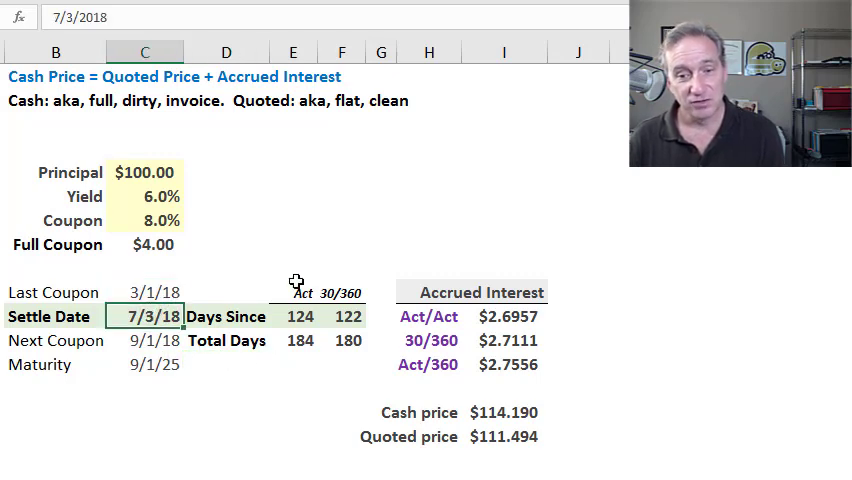
pyautogui.moveTo(312, 304)
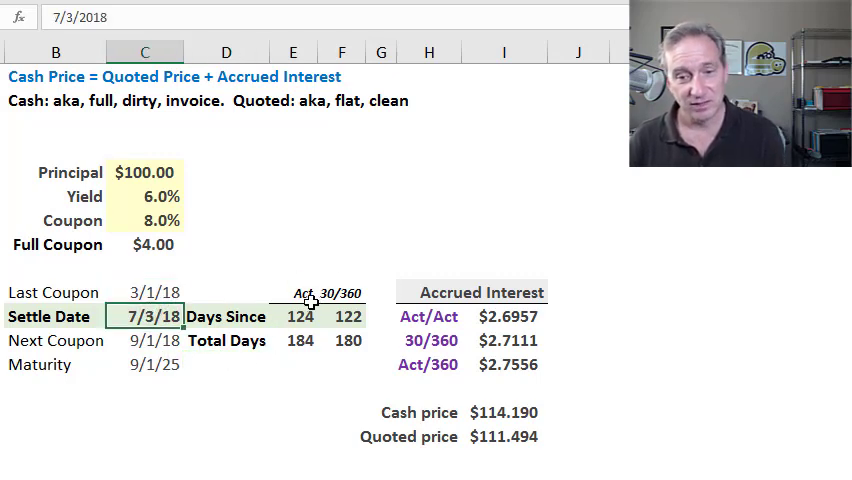
pyautogui.moveTo(308, 348)
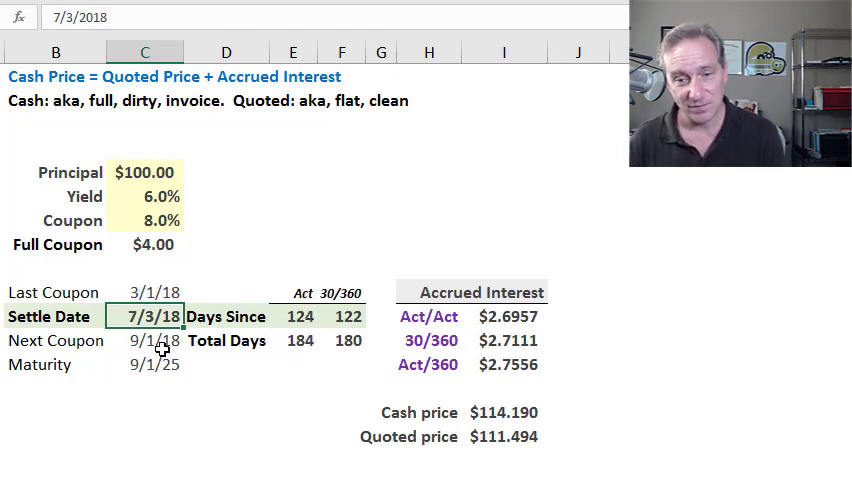
pyautogui.moveTo(316, 388)
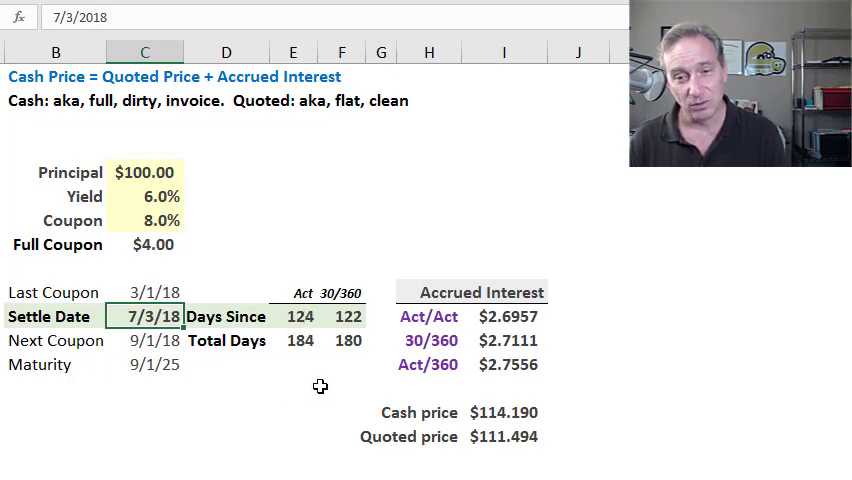
pyautogui.moveTo(332, 372)
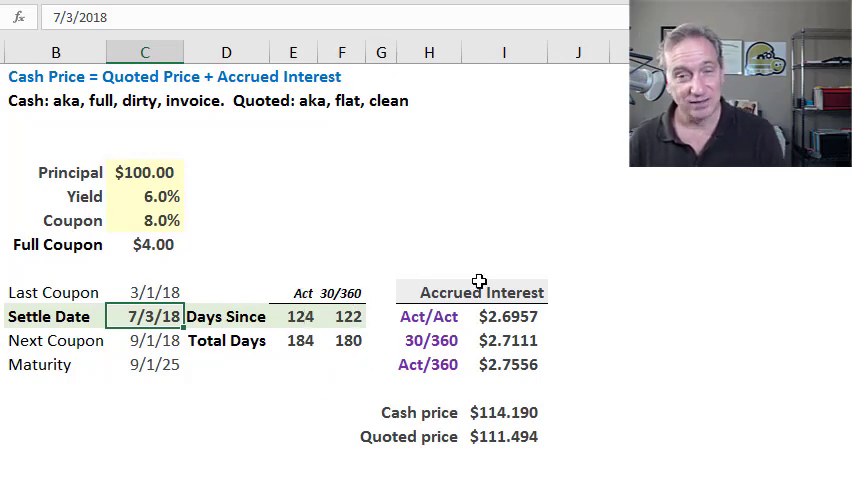
pyautogui.moveTo(296, 316)
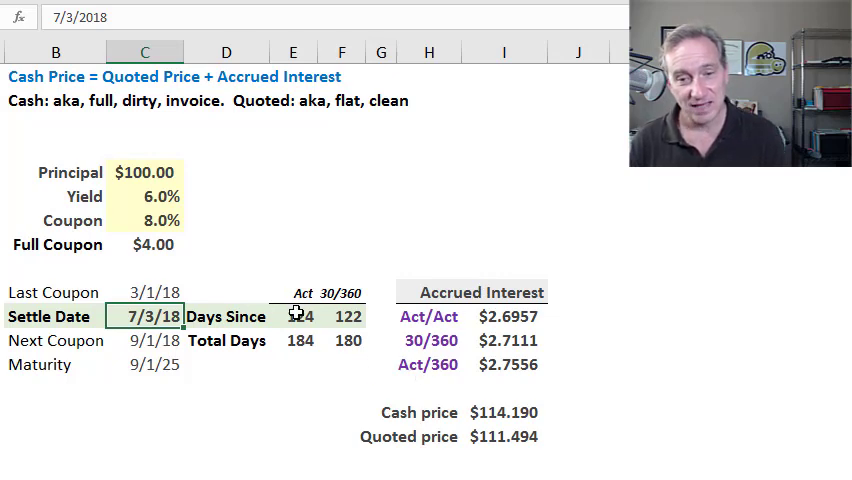
pyautogui.click(292, 316)
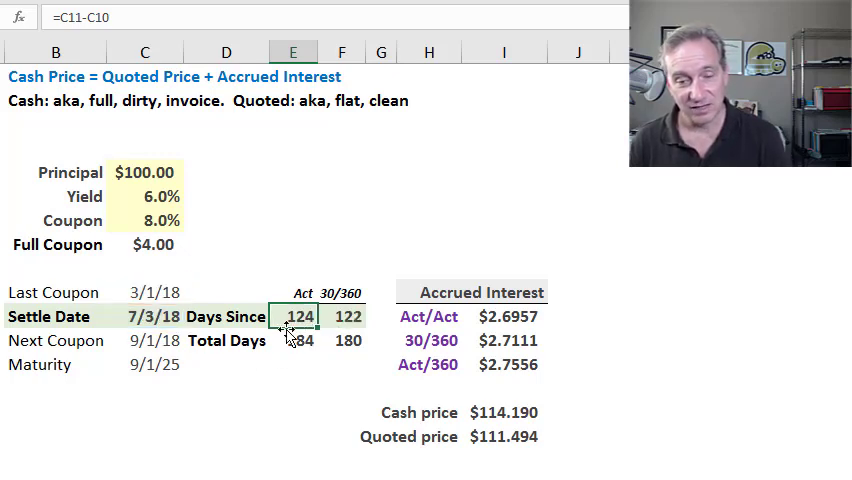
pyautogui.moveTo(308, 332)
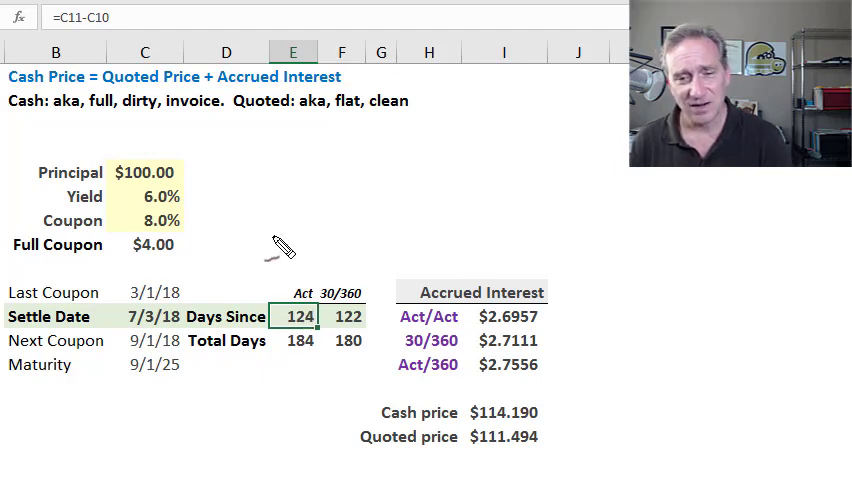
pyautogui.moveTo(244, 246)
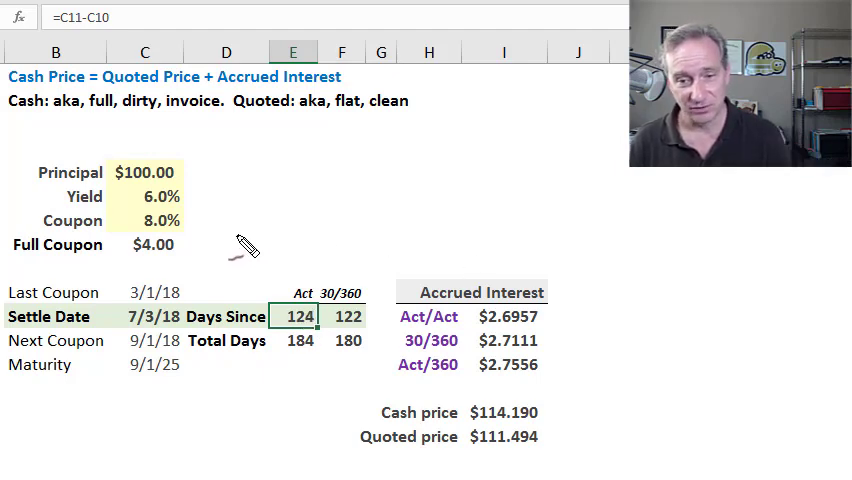
pyautogui.moveTo(192, 280)
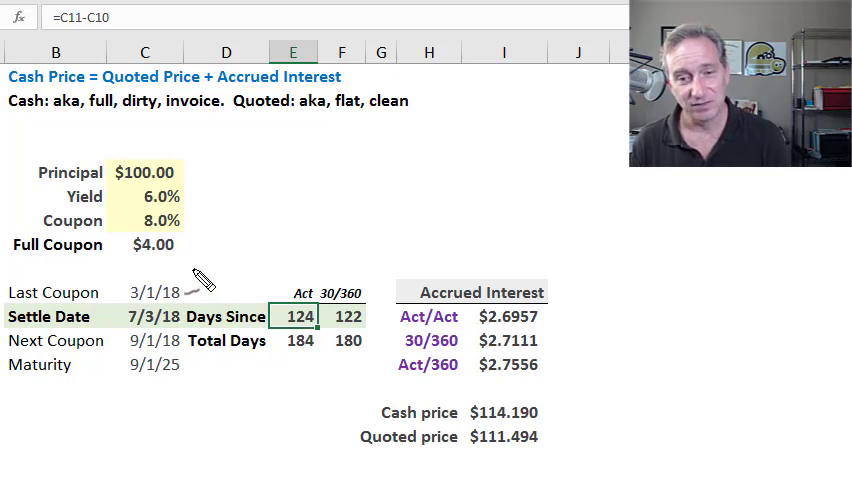
pyautogui.moveTo(178, 308)
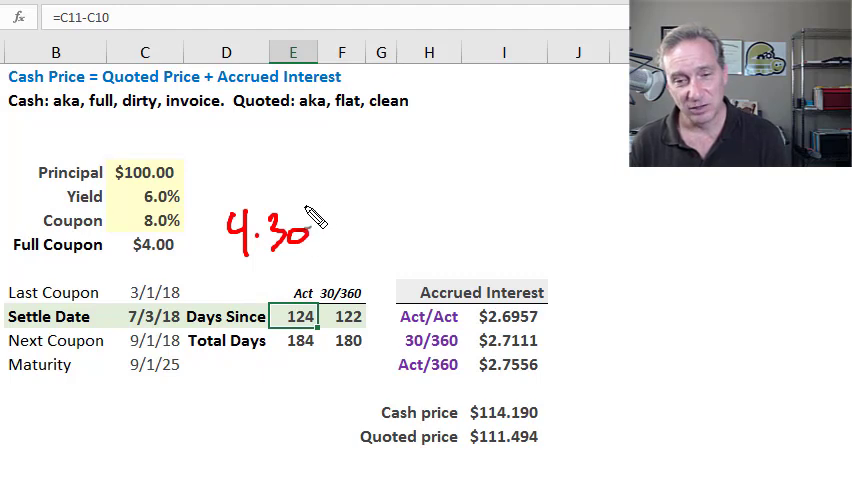
# Step: Inspect the DAYS360 day-count formula and leave it unchanged
pyautogui.moveTo(330, 240); pyautogui.dragTo(356, 250)
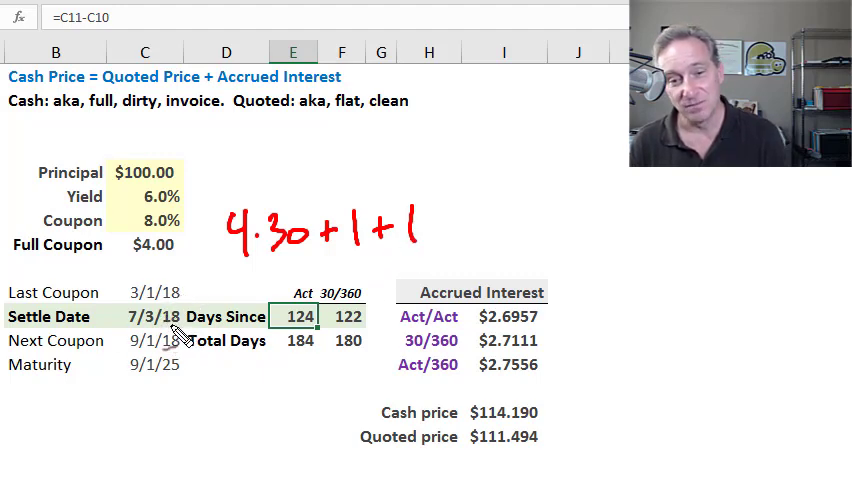
pyautogui.moveTo(516, 228)
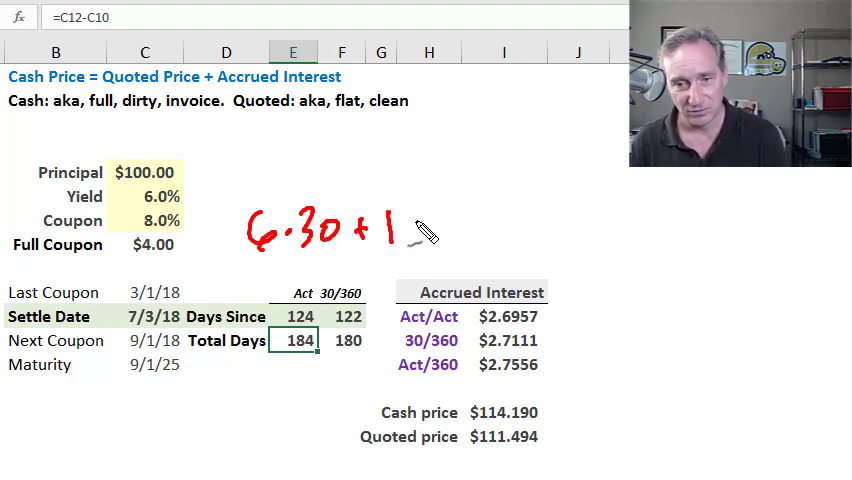
pyautogui.moveTo(400, 224); pyautogui.dragTo(470, 236)
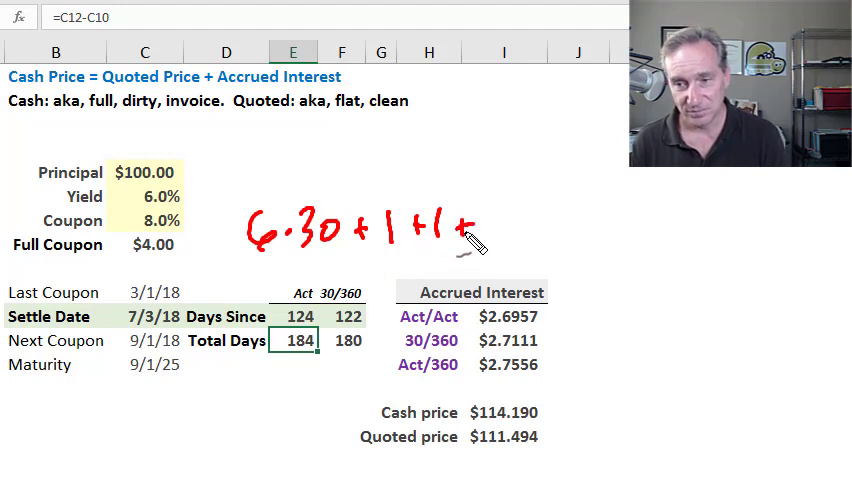
pyautogui.moveTo(480, 236); pyautogui.dragTo(524, 230)
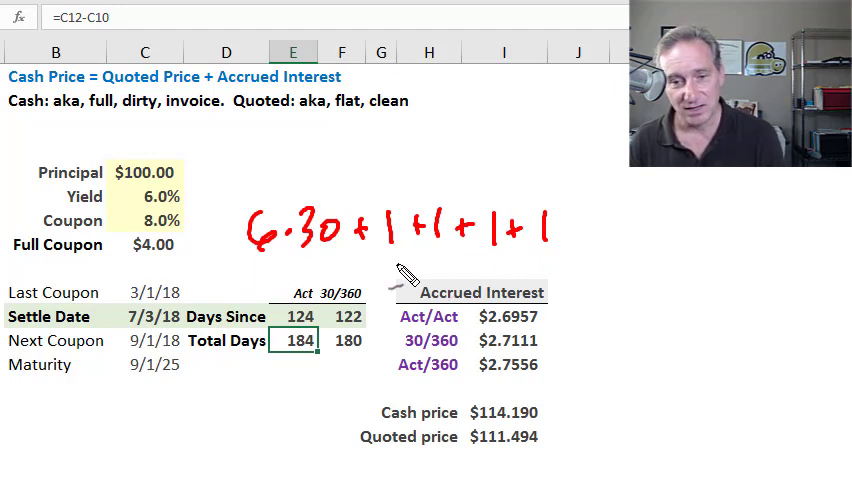
pyautogui.moveTo(332, 374)
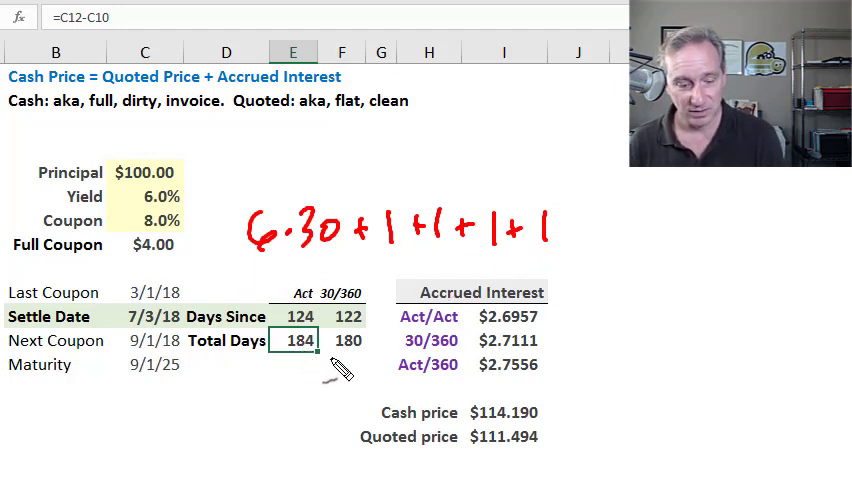
pyautogui.moveTo(318, 348)
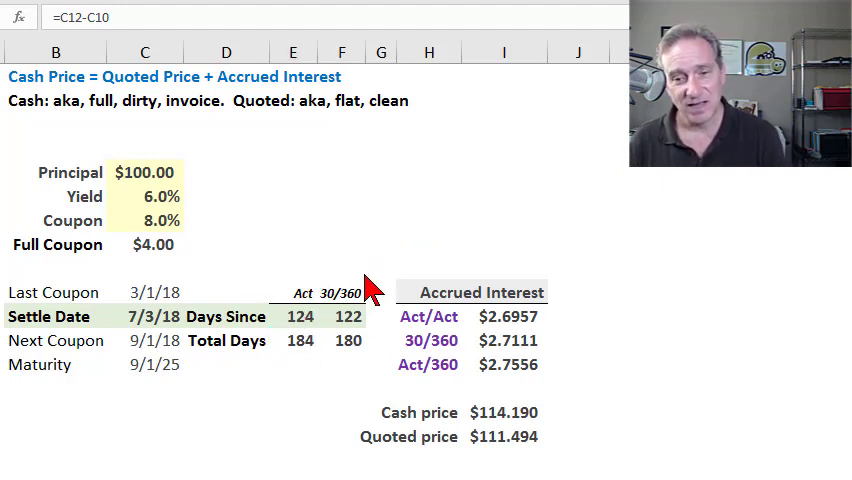
pyautogui.moveTo(348, 348)
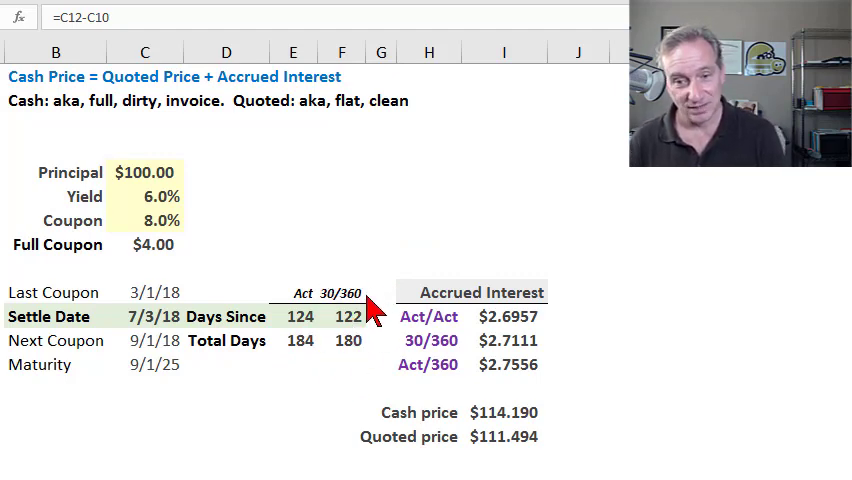
pyautogui.moveTo(344, 330)
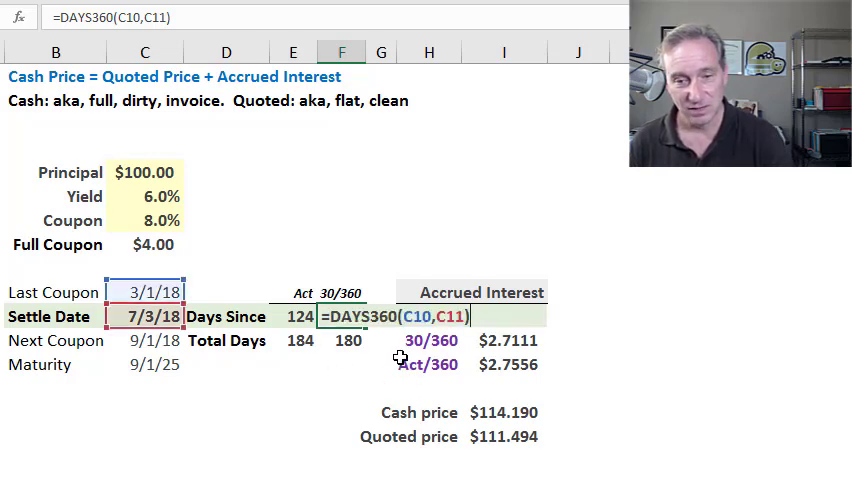
pyautogui.press('Enter')
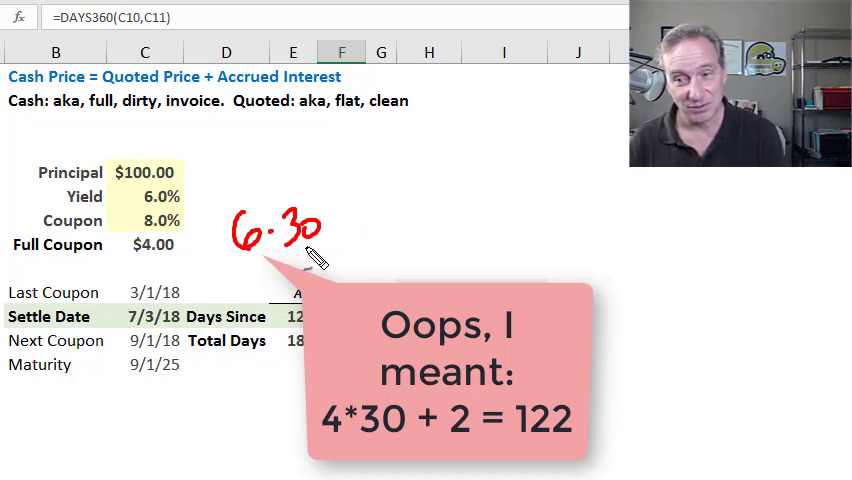
pyautogui.moveTo(370, 252)
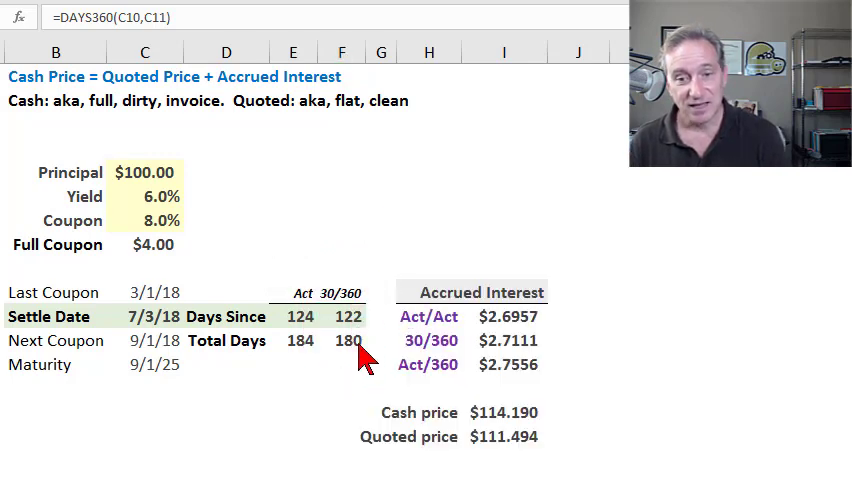
pyautogui.moveTo(180, 284)
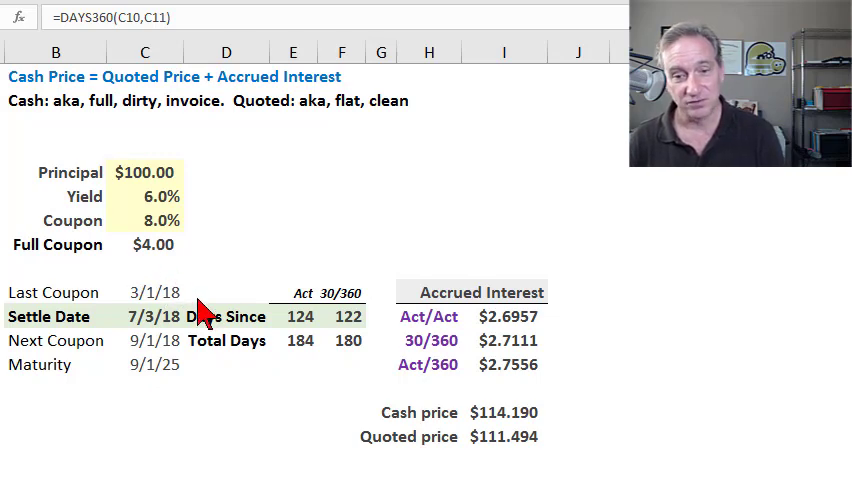
pyautogui.moveTo(342, 340)
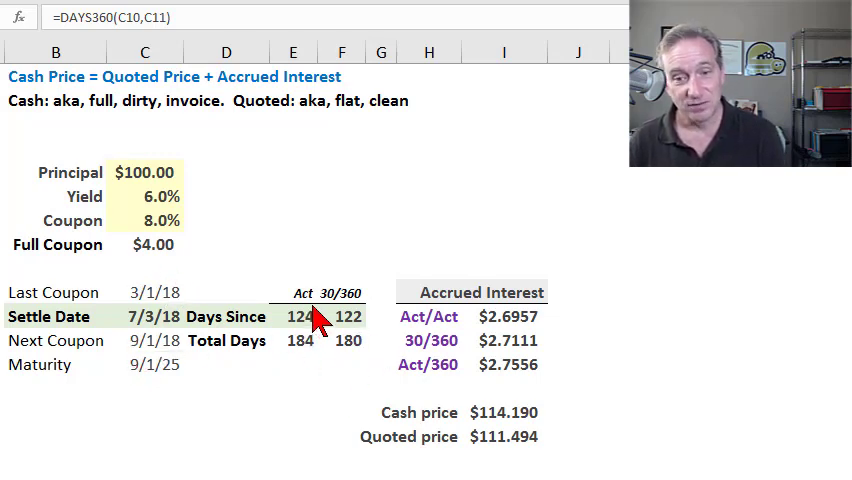
pyautogui.moveTo(182, 318)
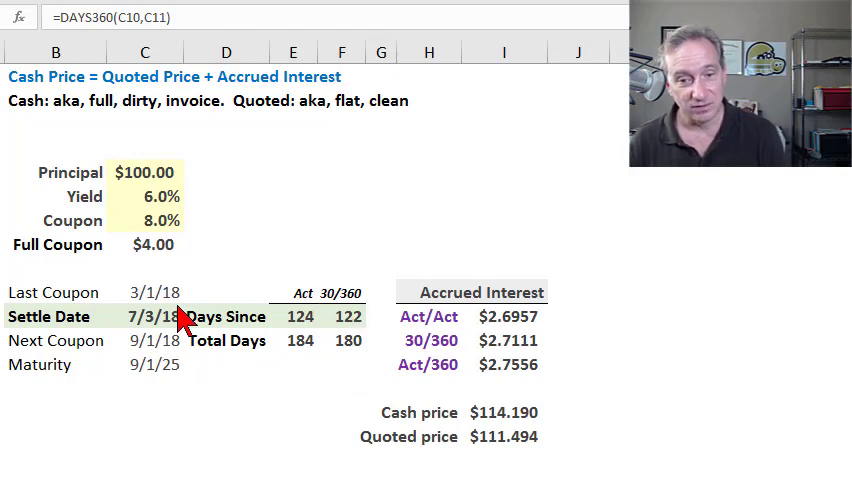
pyautogui.moveTo(348, 380)
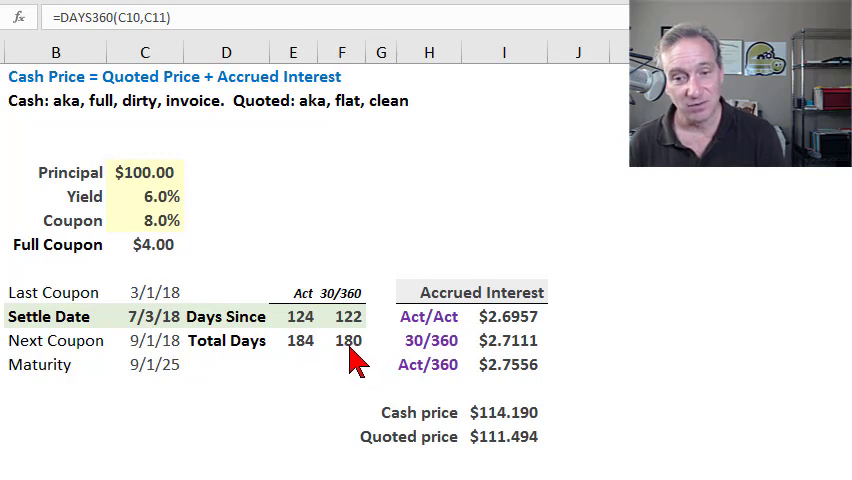
pyautogui.moveTo(308, 276)
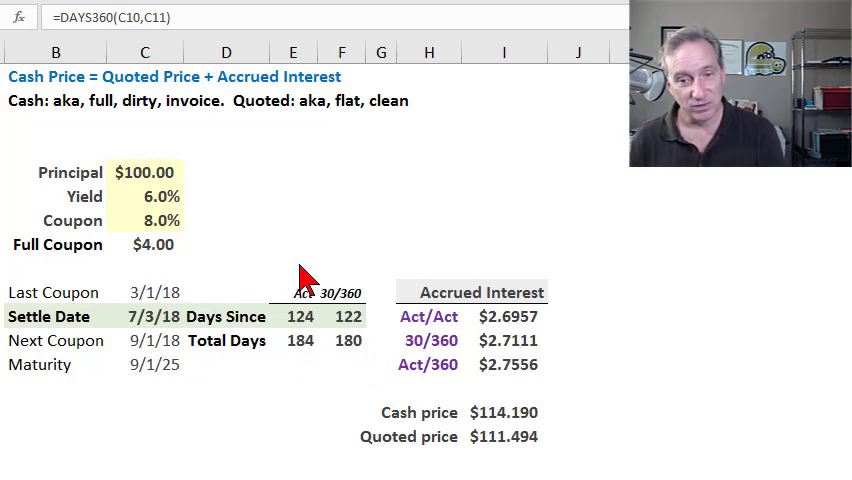
pyautogui.moveTo(338, 286)
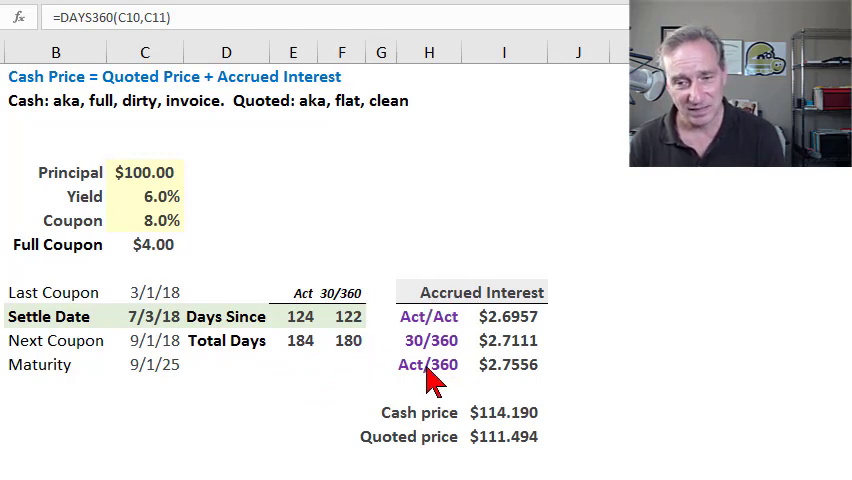
pyautogui.moveTo(410, 330)
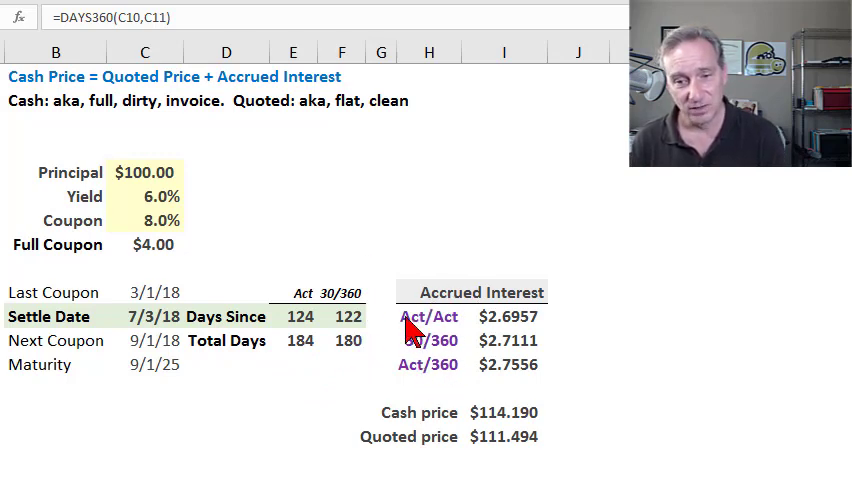
# Step: Review the 30/360 and Act/Act accrued-interest formulas and the $114.190 cash price PV formula, unchanged
pyautogui.click(342, 316)
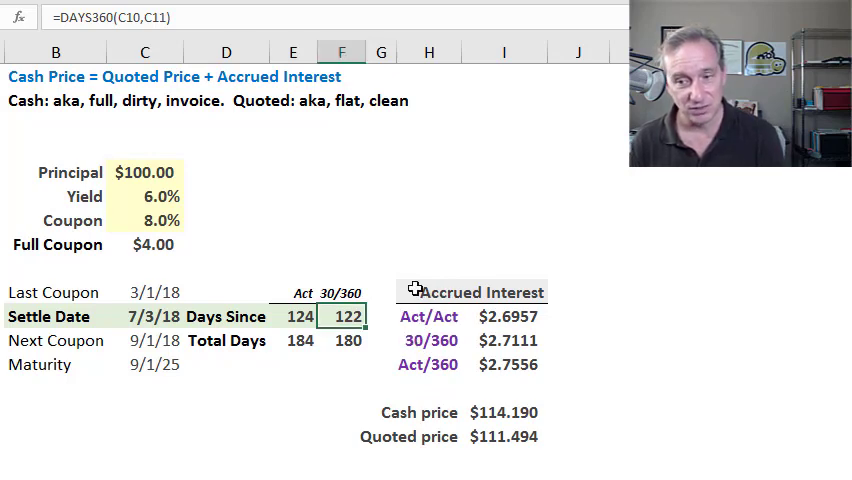
pyautogui.moveTo(466, 348)
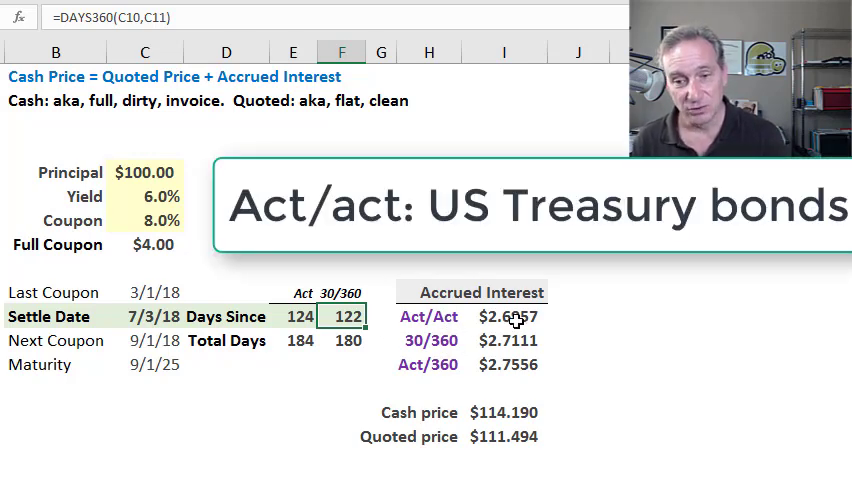
pyautogui.click(504, 316)
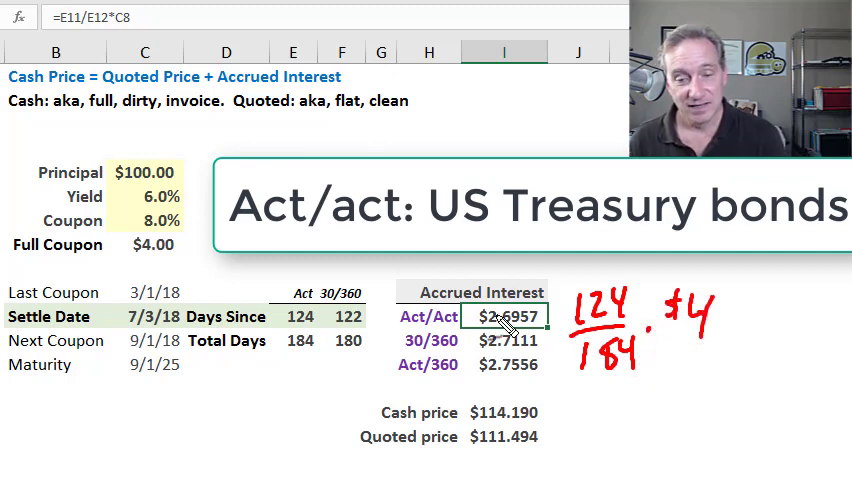
pyautogui.moveTo(560, 316)
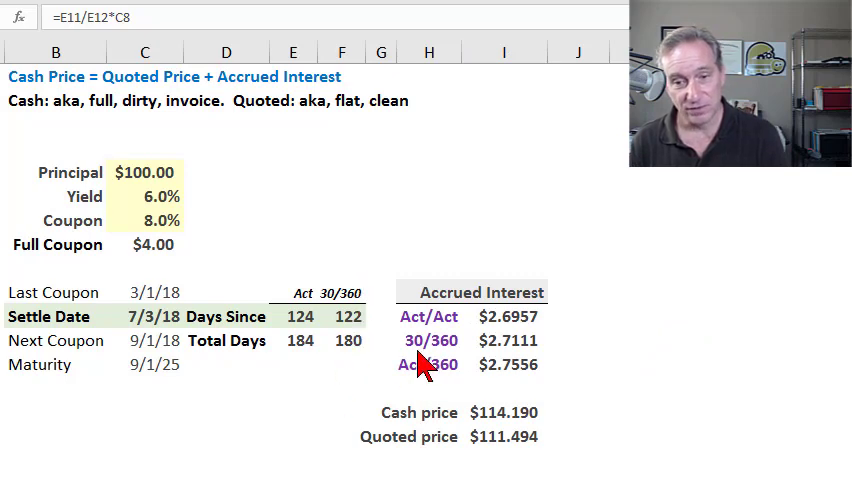
pyautogui.moveTo(460, 370)
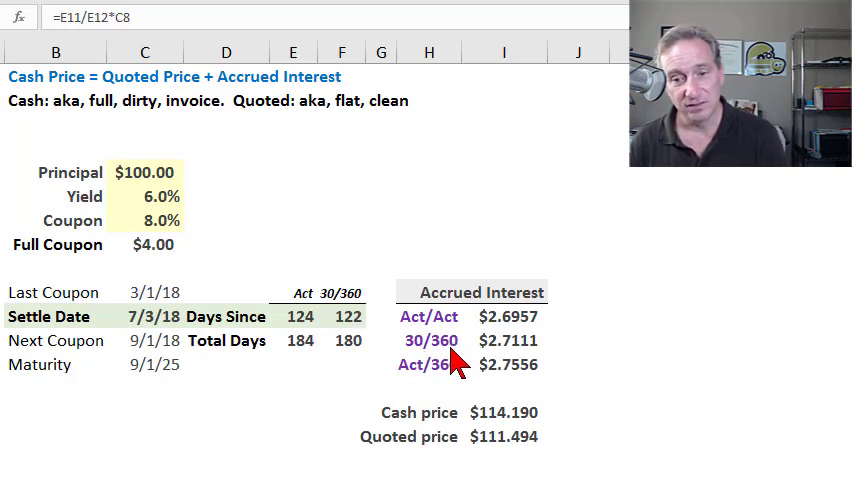
pyautogui.moveTo(536, 344)
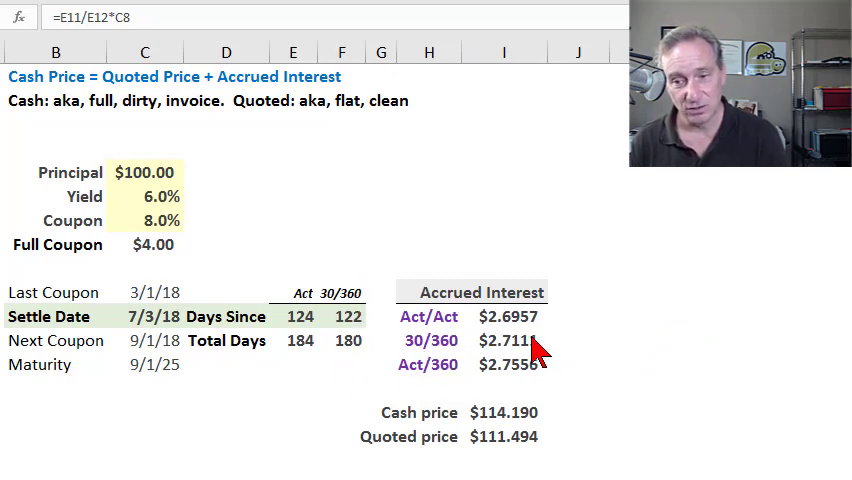
pyautogui.moveTo(498, 350)
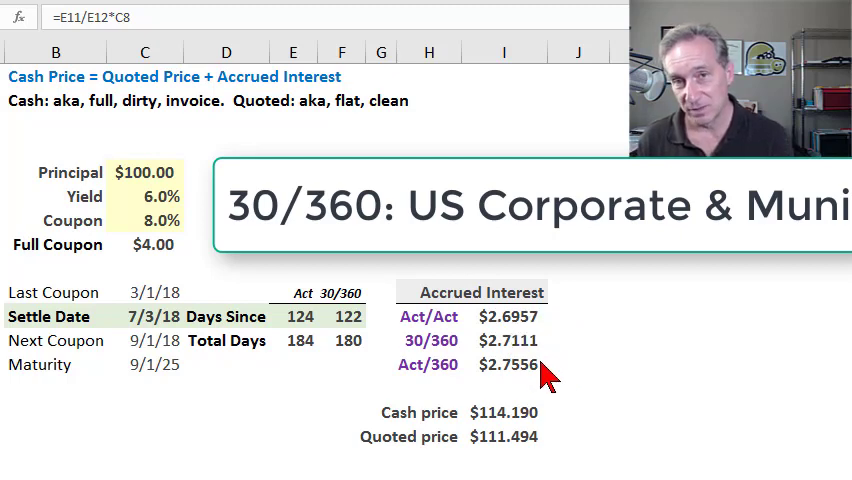
pyautogui.moveTo(320, 340)
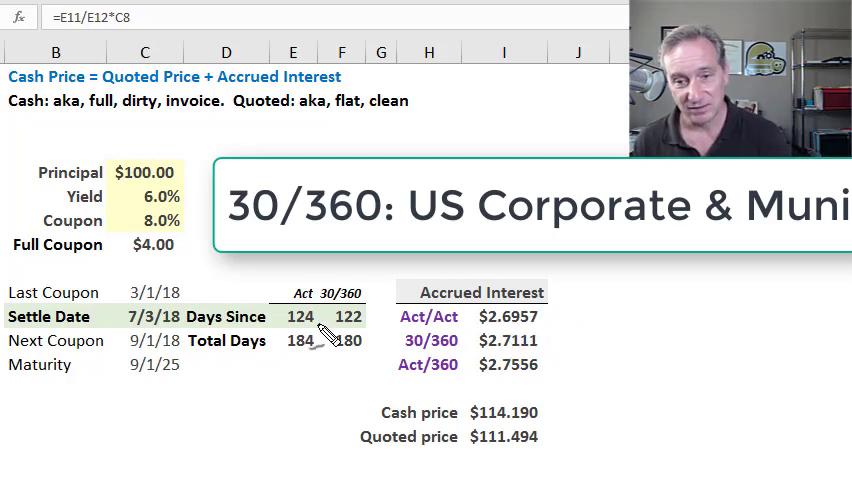
pyautogui.moveTo(560, 358)
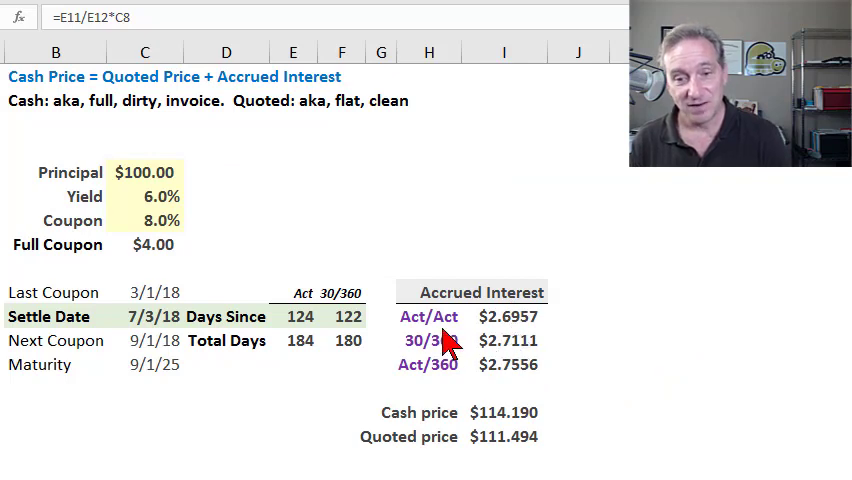
pyautogui.moveTo(336, 340)
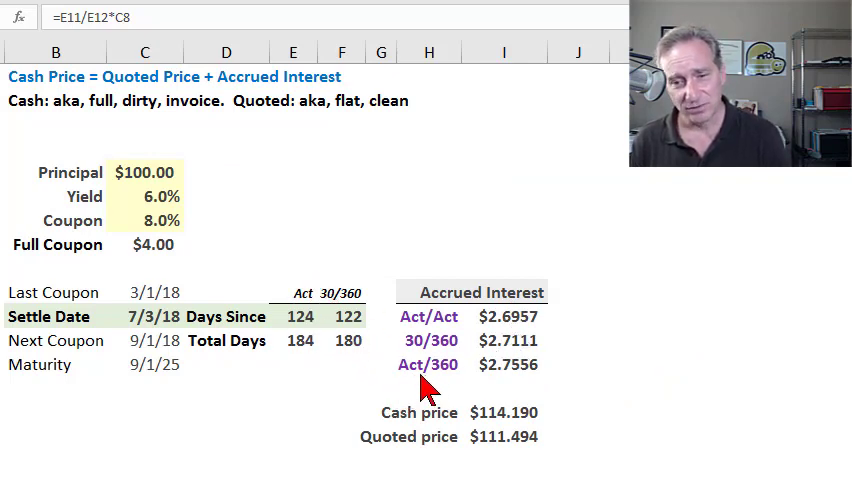
pyautogui.moveTo(488, 390)
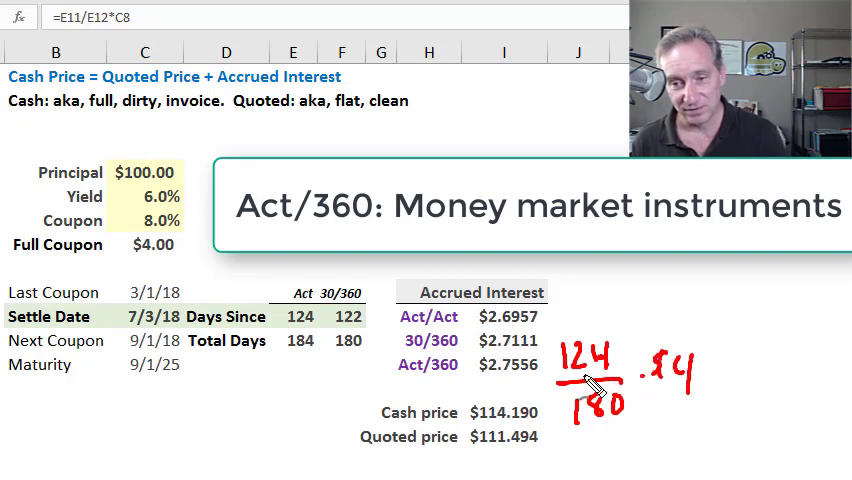
pyautogui.moveTo(552, 398)
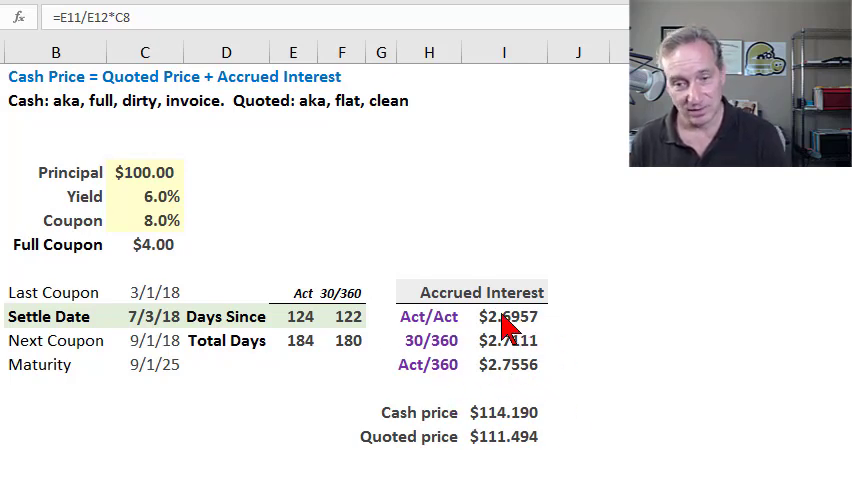
pyautogui.moveTo(408, 420)
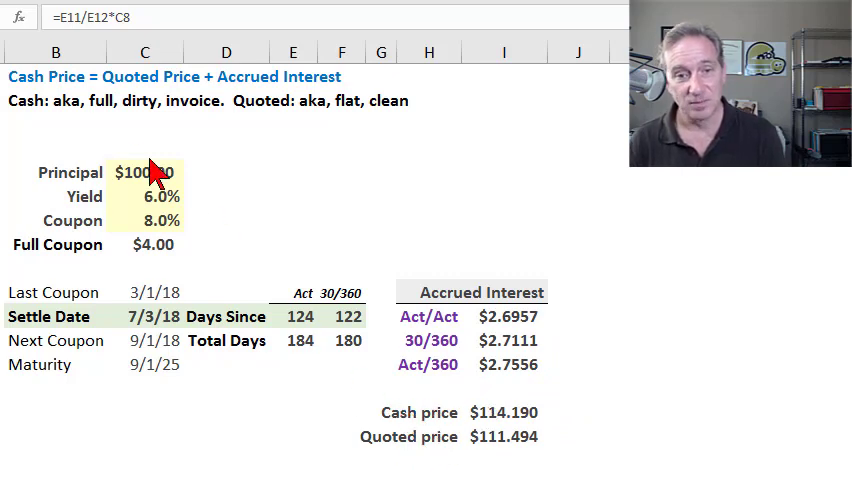
pyautogui.moveTo(84, 108)
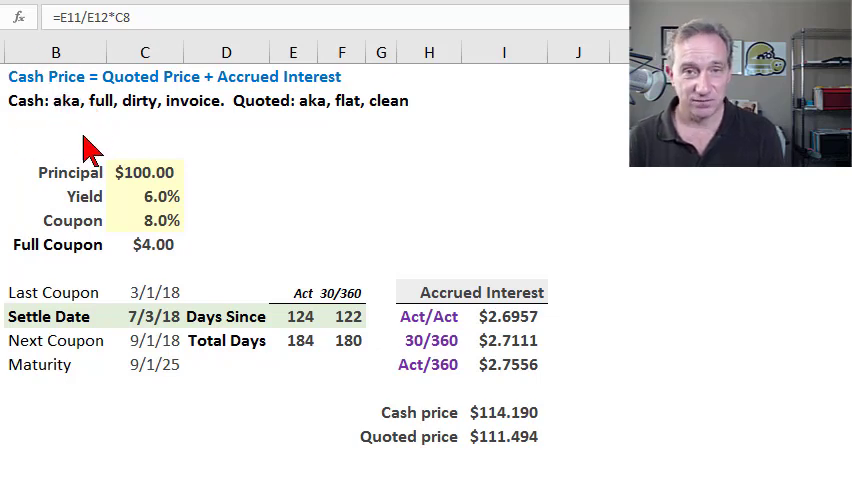
pyautogui.moveTo(42, 92)
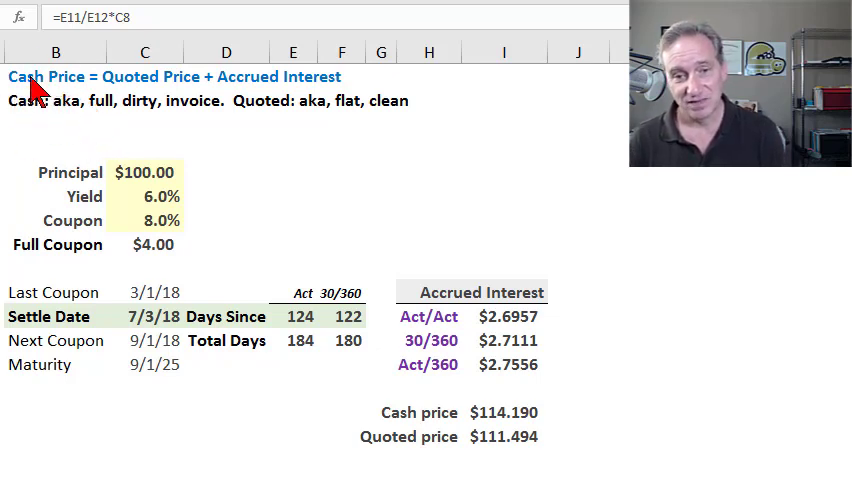
pyautogui.moveTo(64, 118)
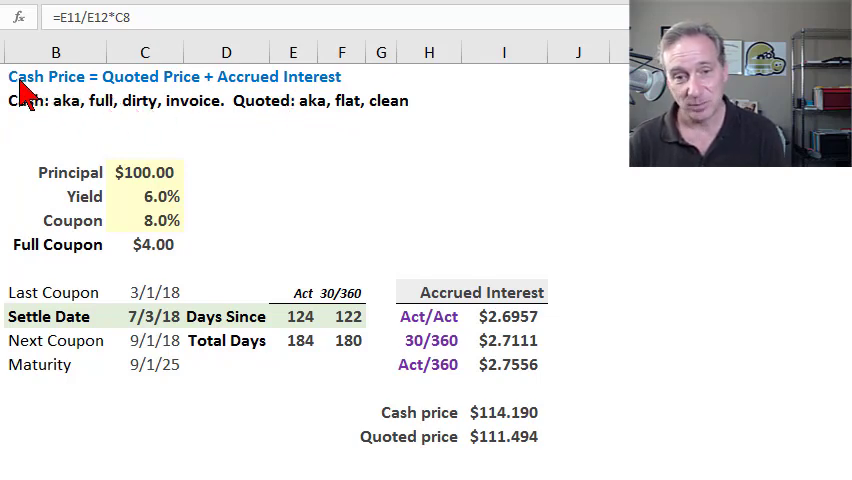
pyautogui.moveTo(150, 90)
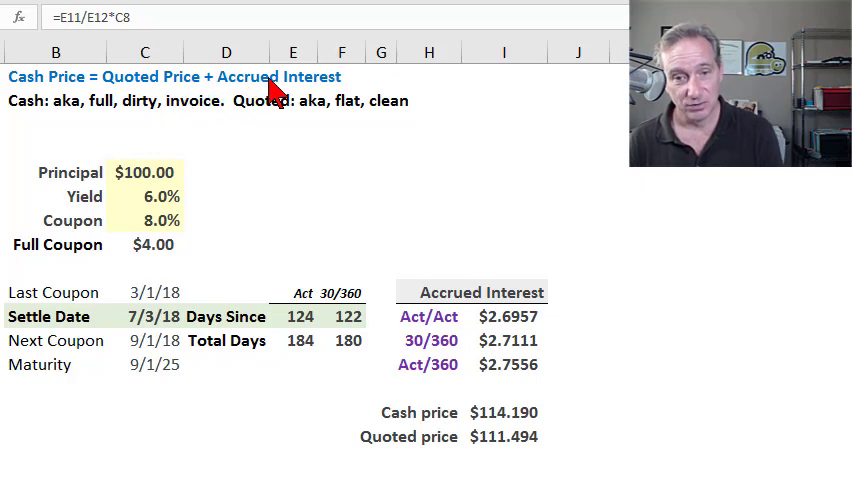
pyautogui.moveTo(196, 128)
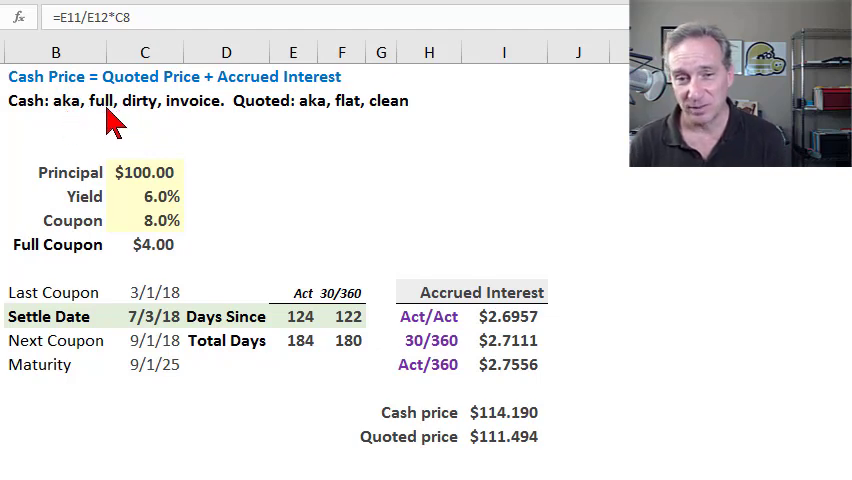
pyautogui.moveTo(188, 122)
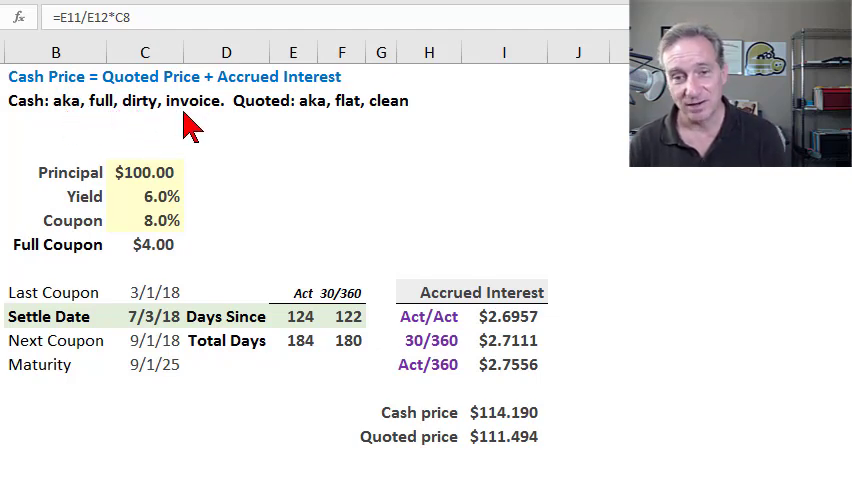
pyautogui.moveTo(344, 136)
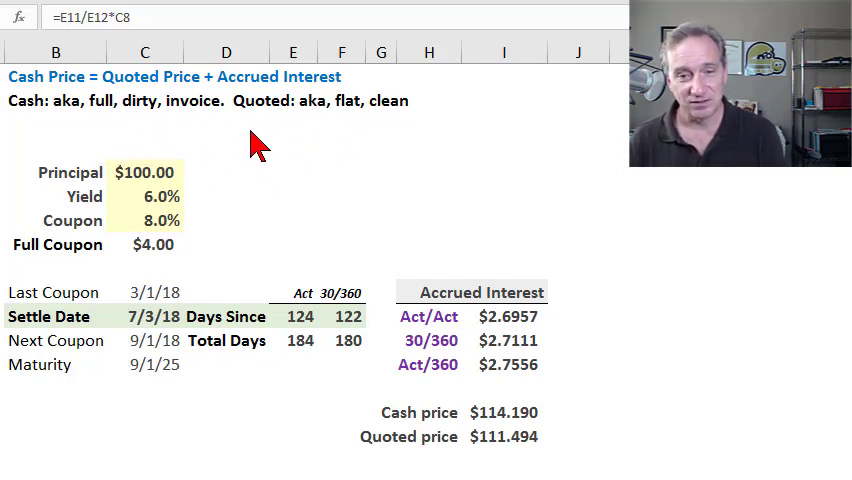
pyautogui.moveTo(112, 136)
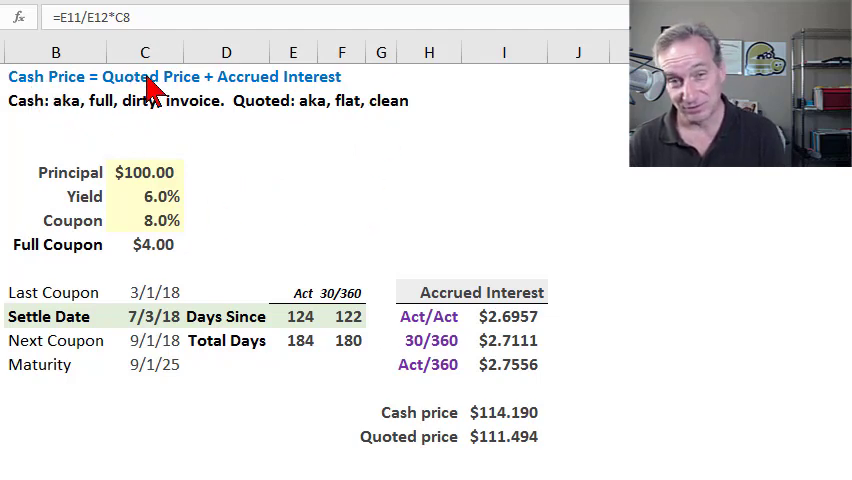
pyautogui.moveTo(476, 440)
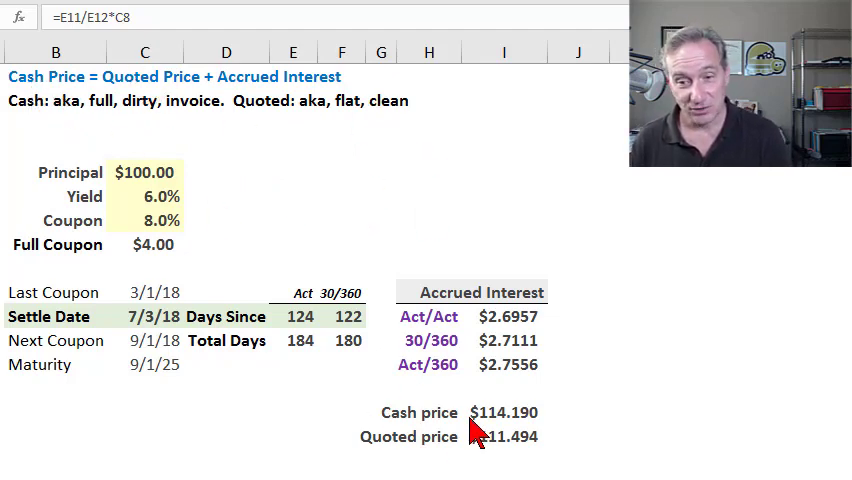
pyautogui.click(504, 412)
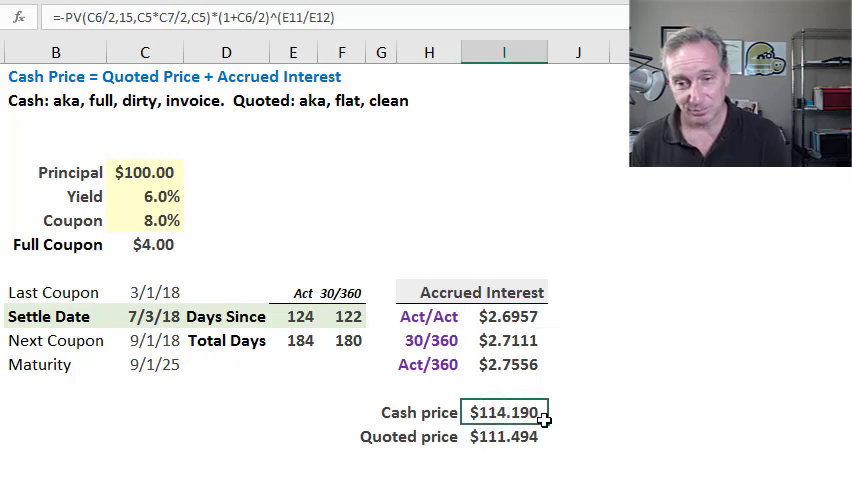
pyautogui.moveTo(564, 414)
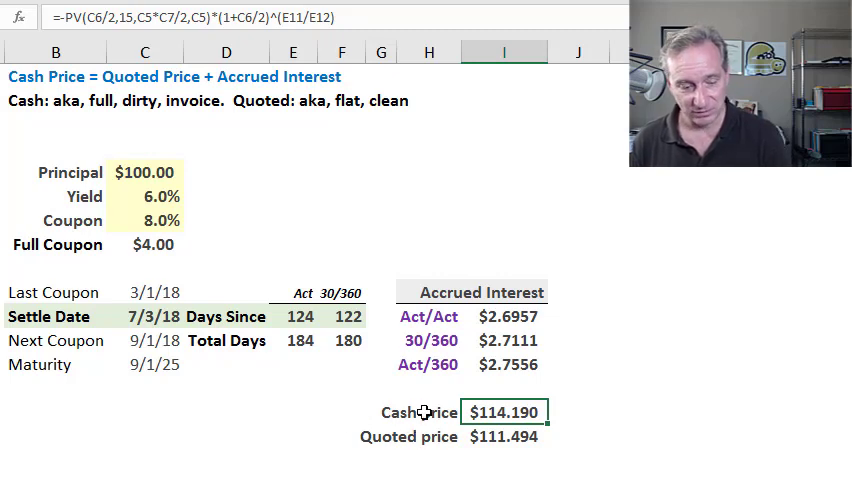
pyautogui.moveTo(336, 412)
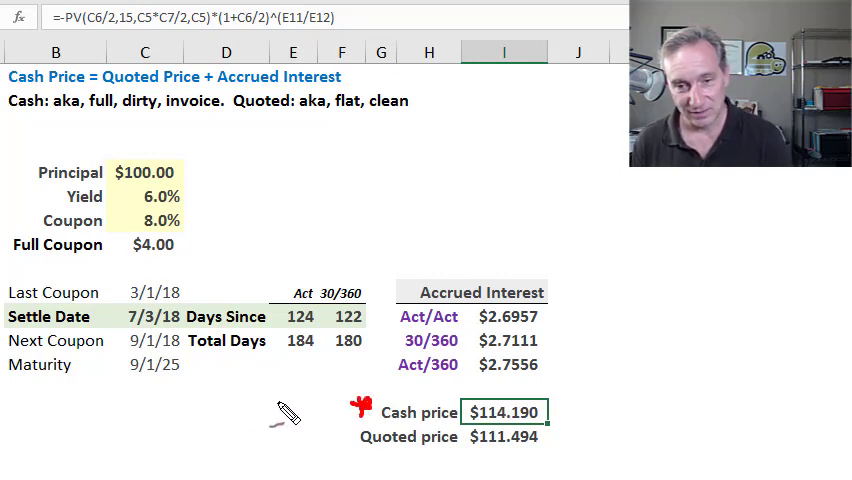
pyautogui.moveTo(250, 420); pyautogui.dragTo(340, 400)
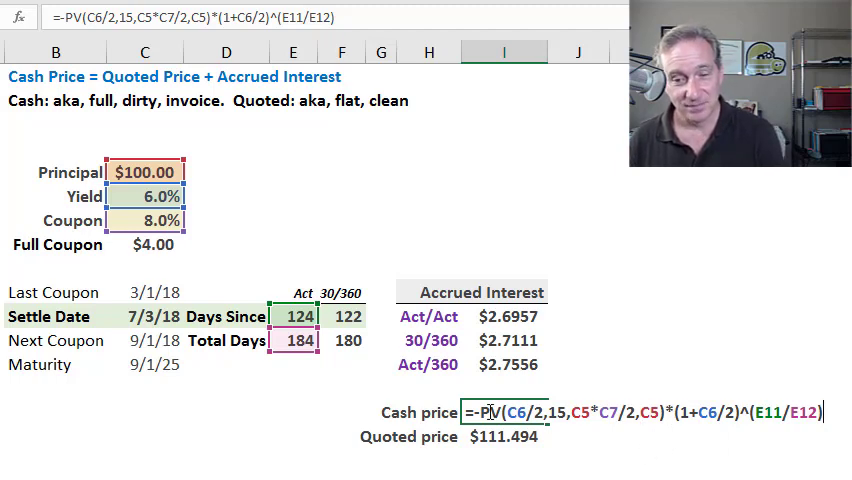
pyautogui.moveTo(156, 328)
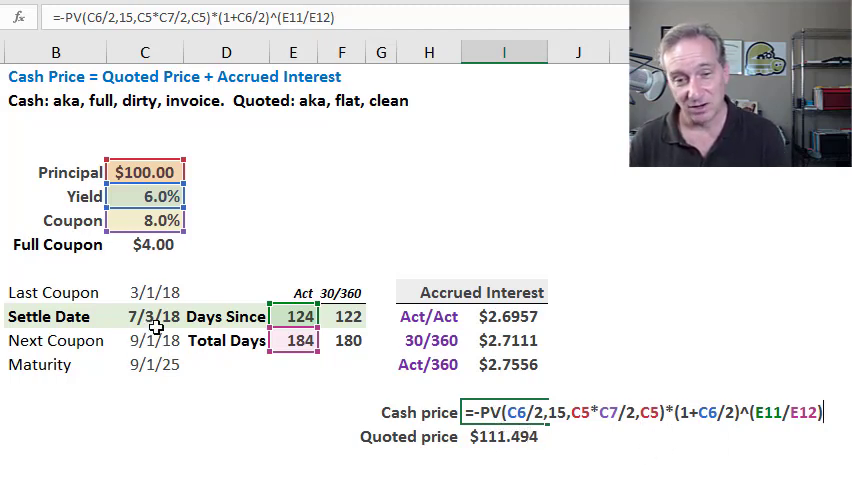
pyautogui.press('Enter')
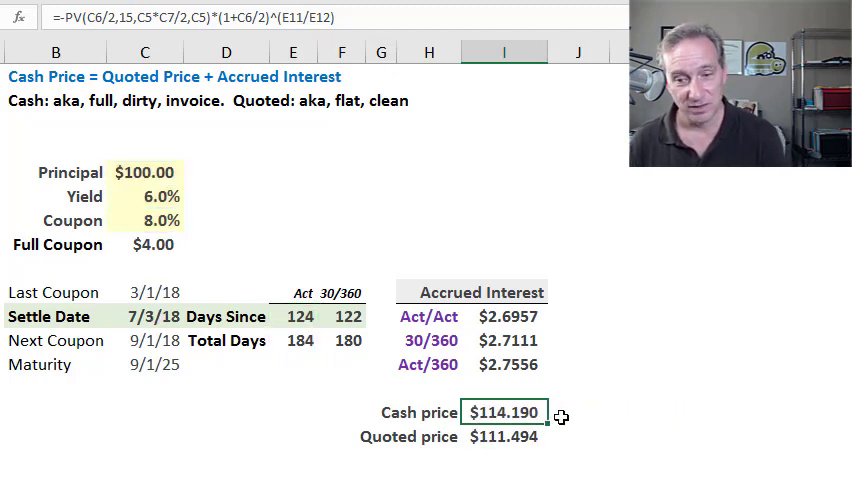
pyautogui.moveTo(260, 122)
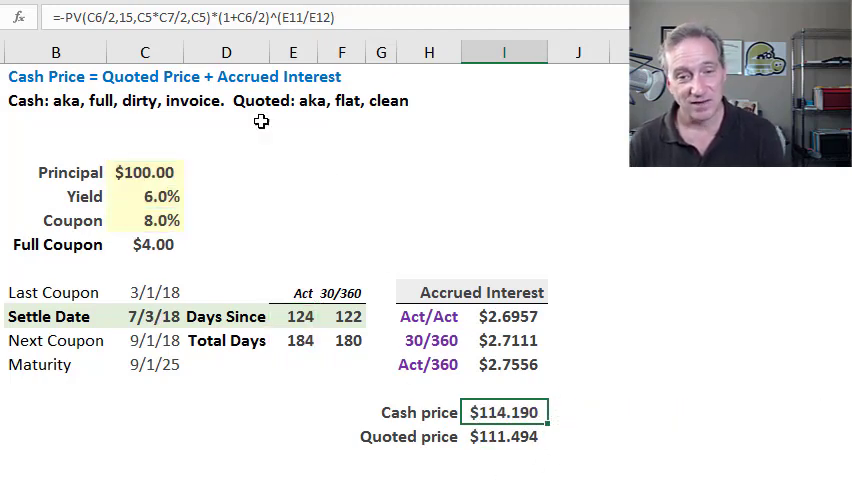
pyautogui.moveTo(50, 118)
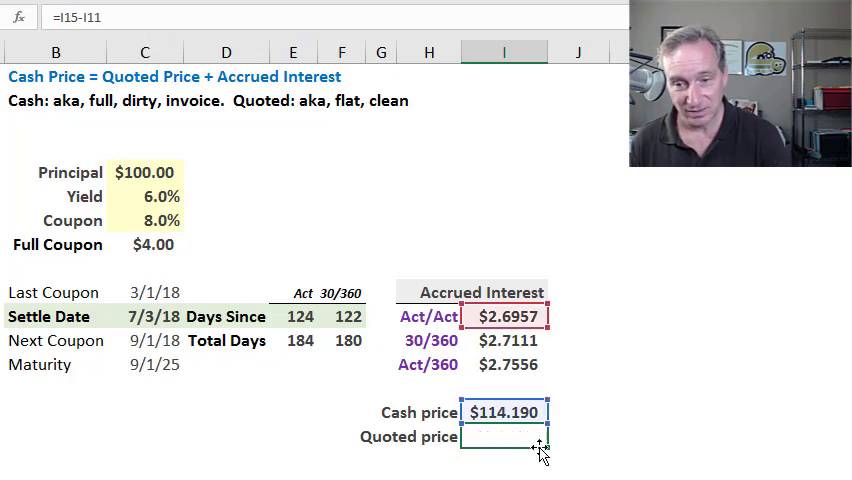
# Step: Make the quoted price =I15-I11, cash price minus Act/Act accrued interest, giving $111.494
pyautogui.write('=I15-I11')
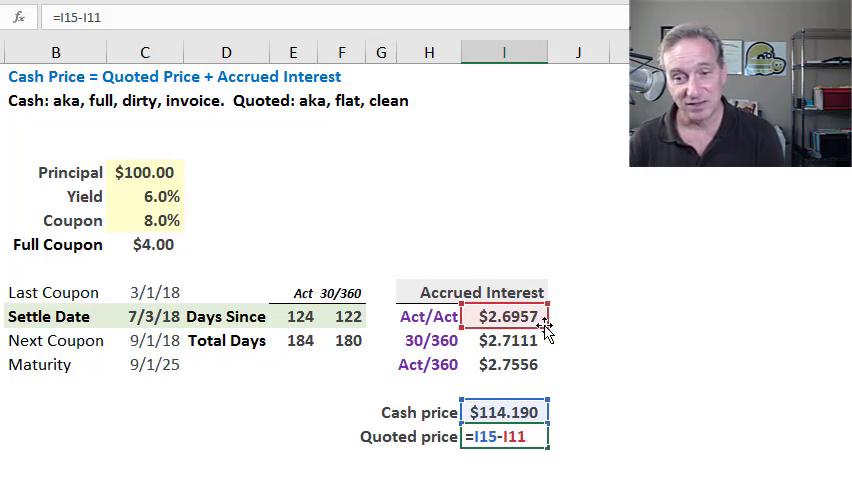
pyautogui.moveTo(532, 340)
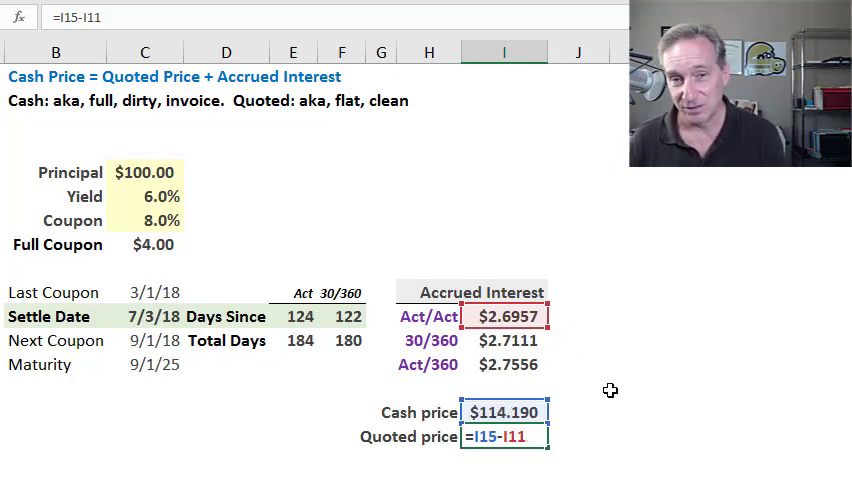
pyautogui.moveTo(444, 392)
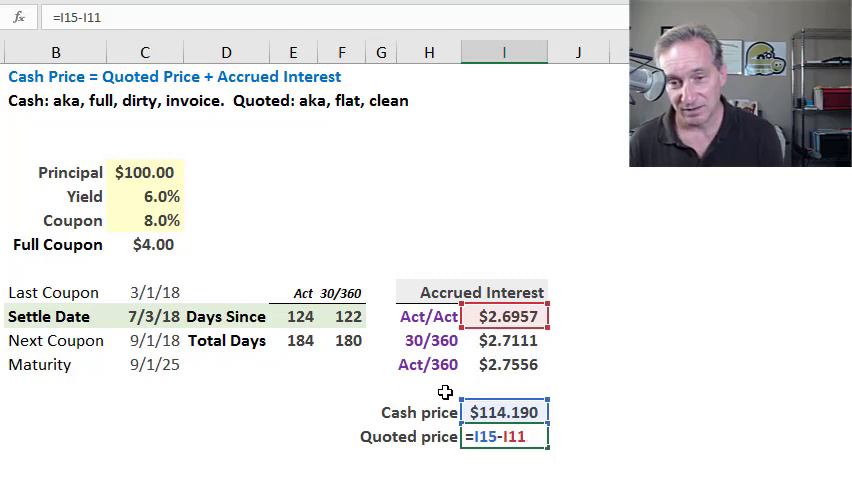
pyautogui.moveTo(598, 380)
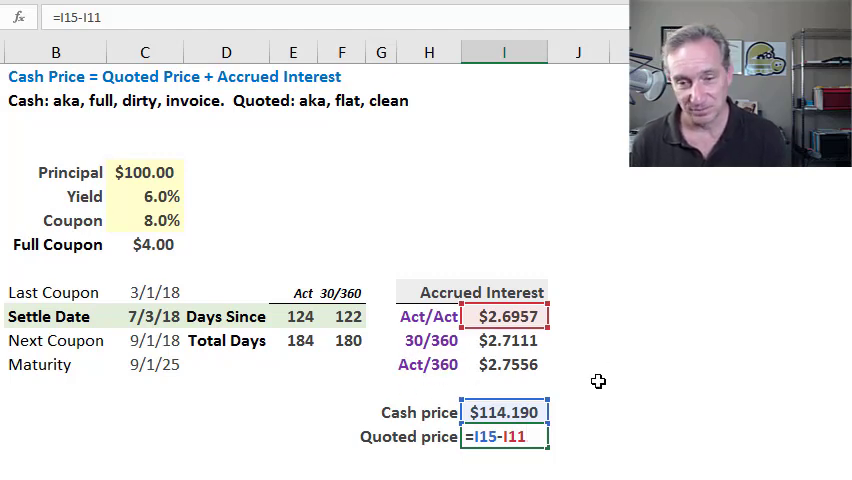
pyautogui.moveTo(574, 418)
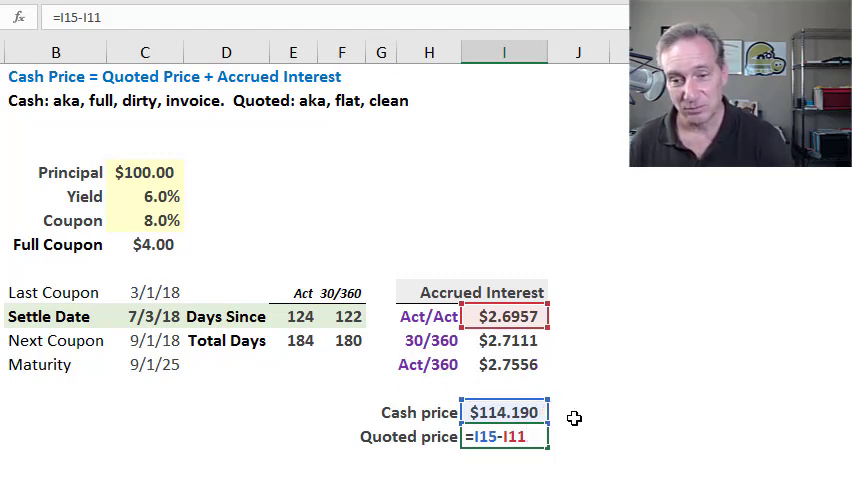
pyautogui.press('Enter')
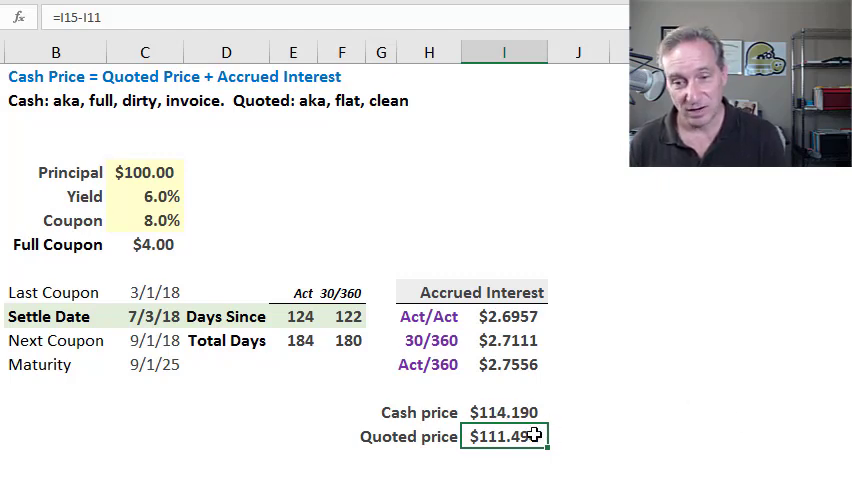
pyautogui.moveTo(480, 456)
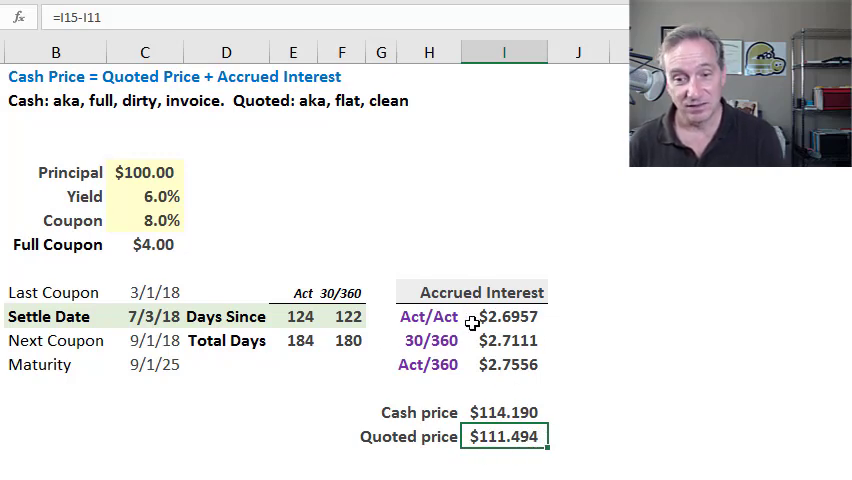
pyautogui.moveTo(502, 366)
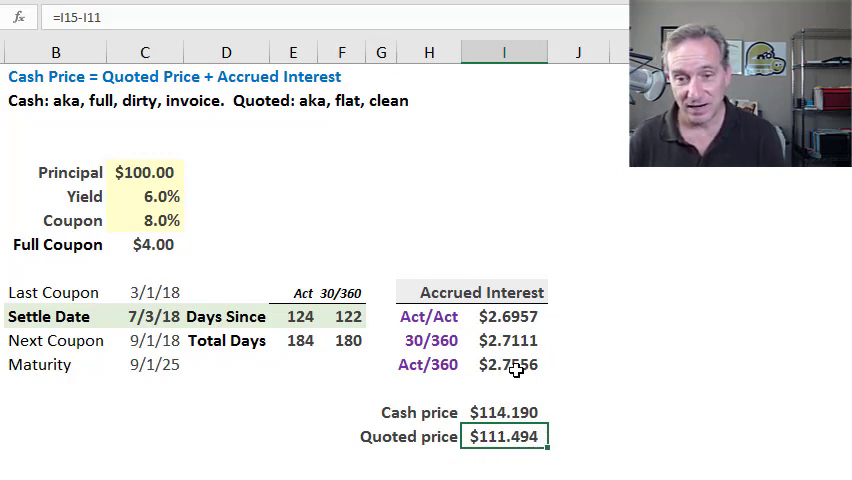
pyautogui.moveTo(618, 304)
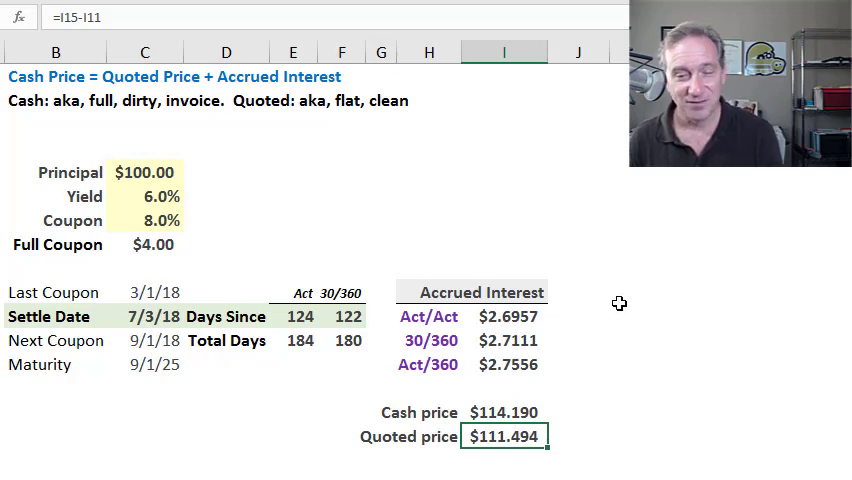